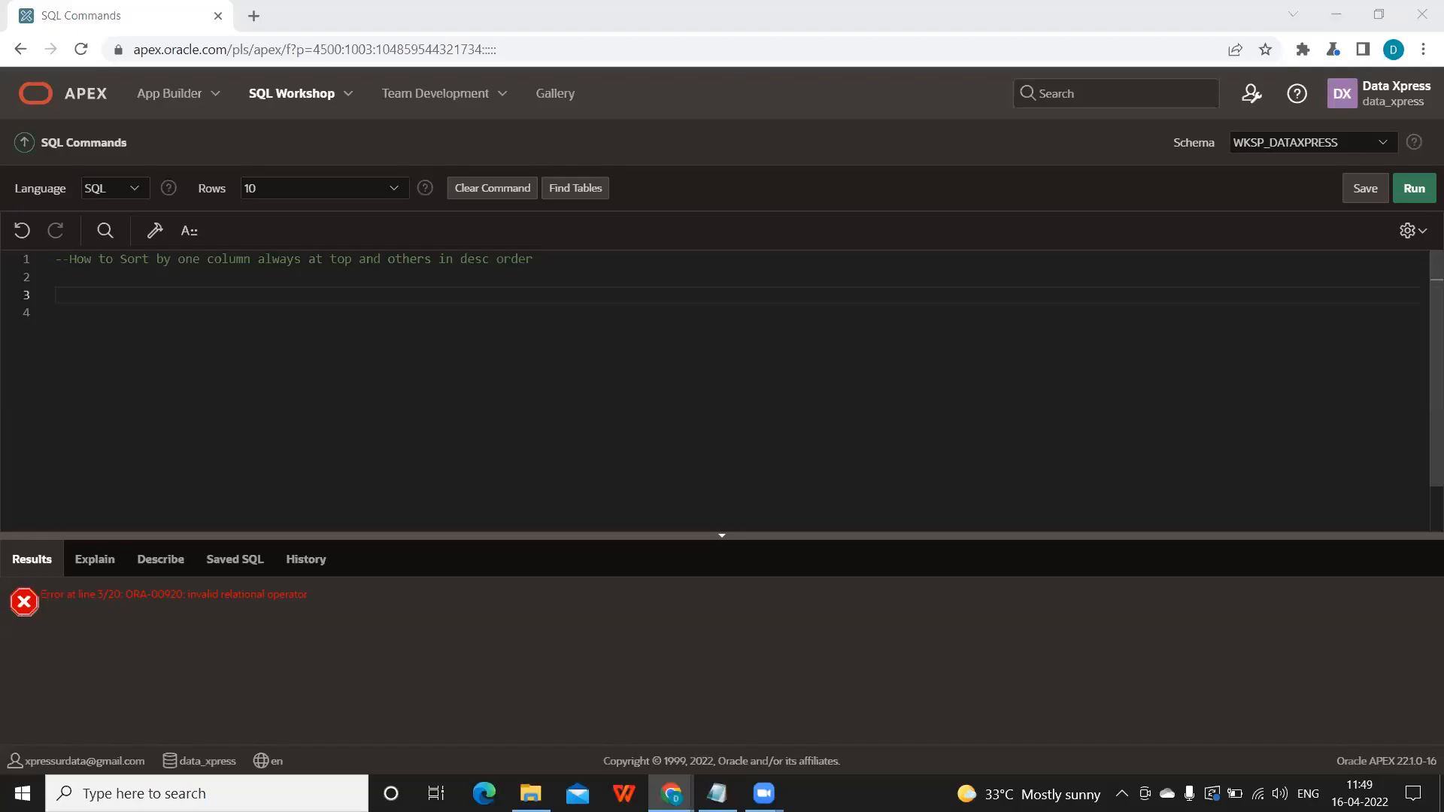
{"action": "mouse_move", "coordinate": [1036, 353]}
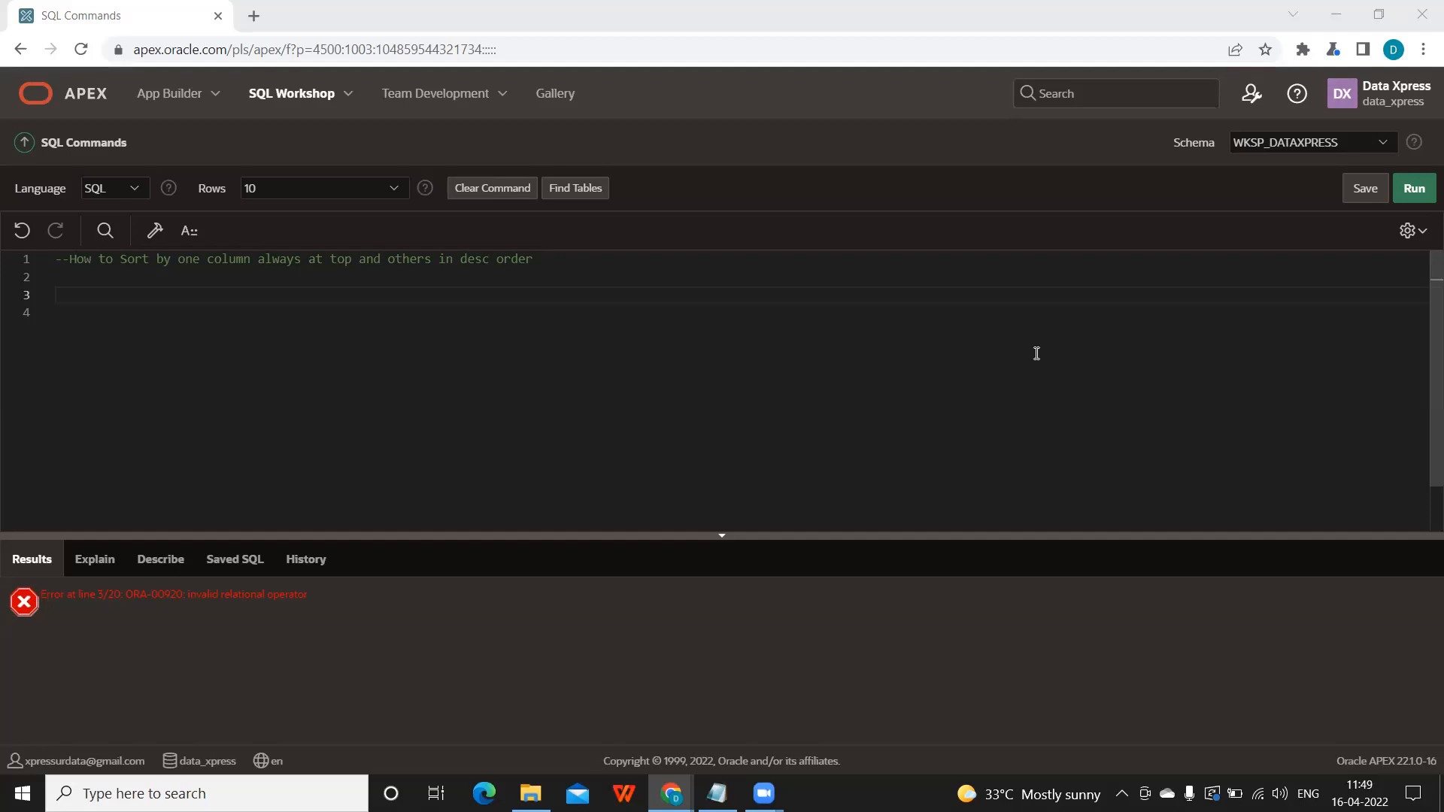
Run SELECT * FROM EMP to list all employee rows unsorted
{"action": "left_click", "coordinate": [562, 259]}
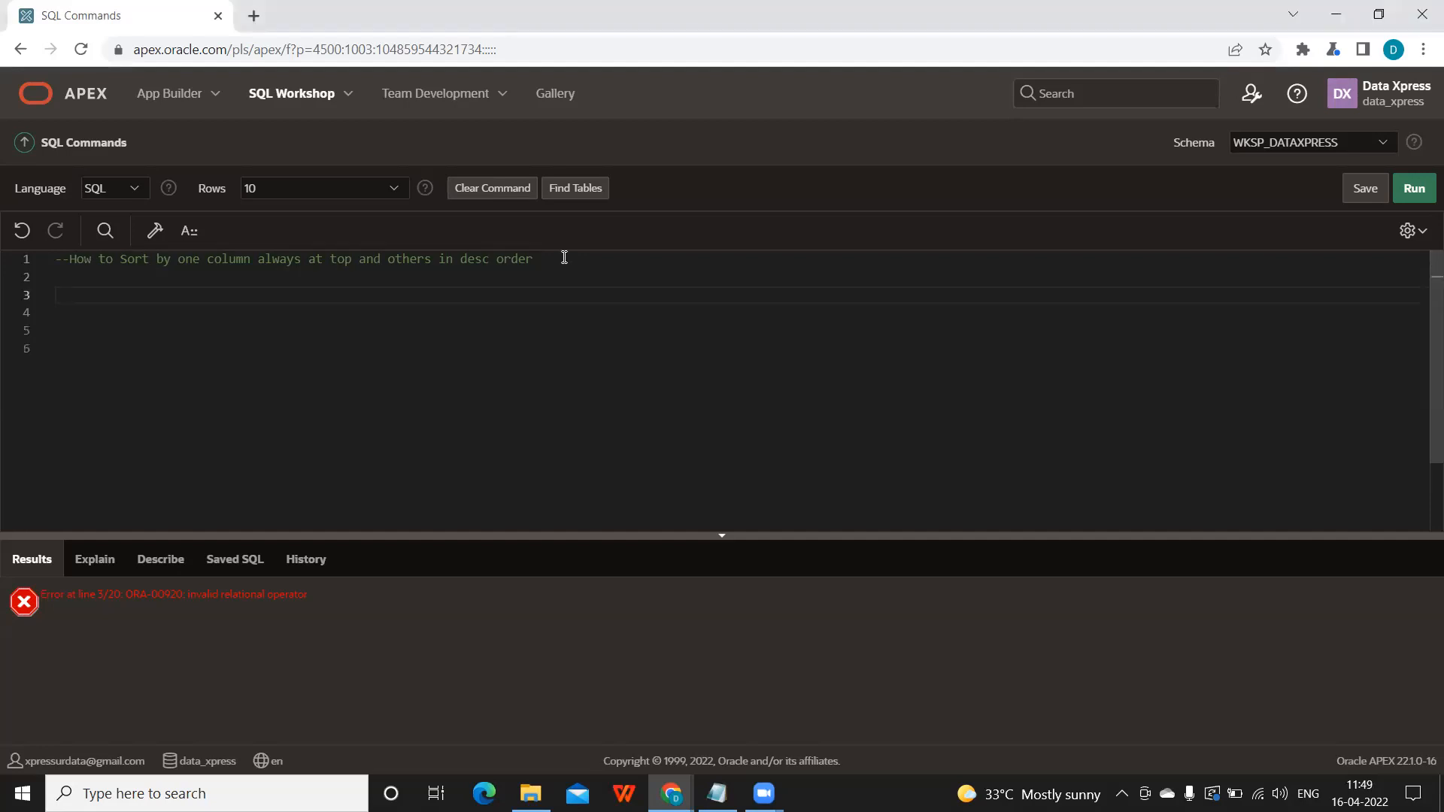
{"action": "type", "text": "SELECT * FRO"}
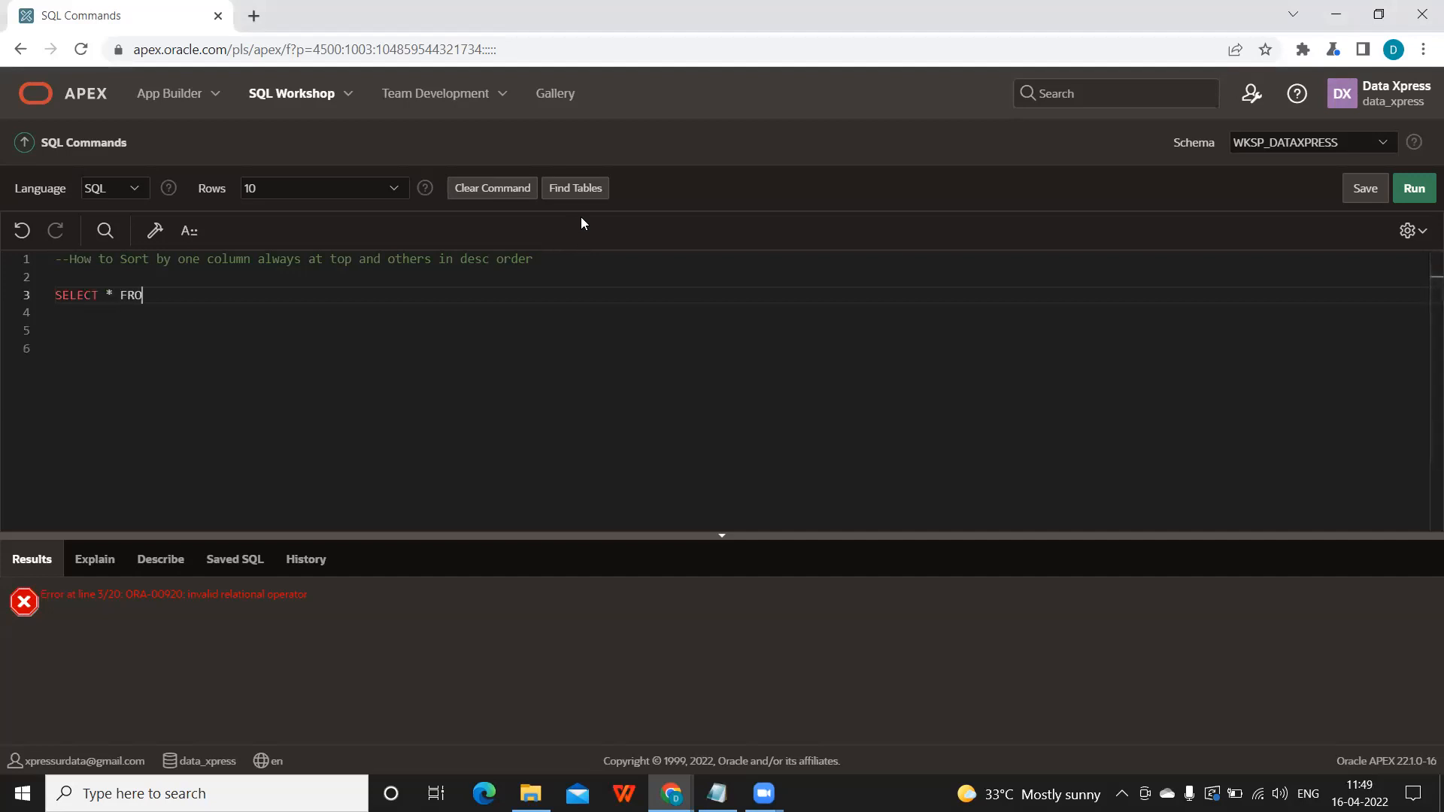
{"action": "type", "text": "M EMP"}
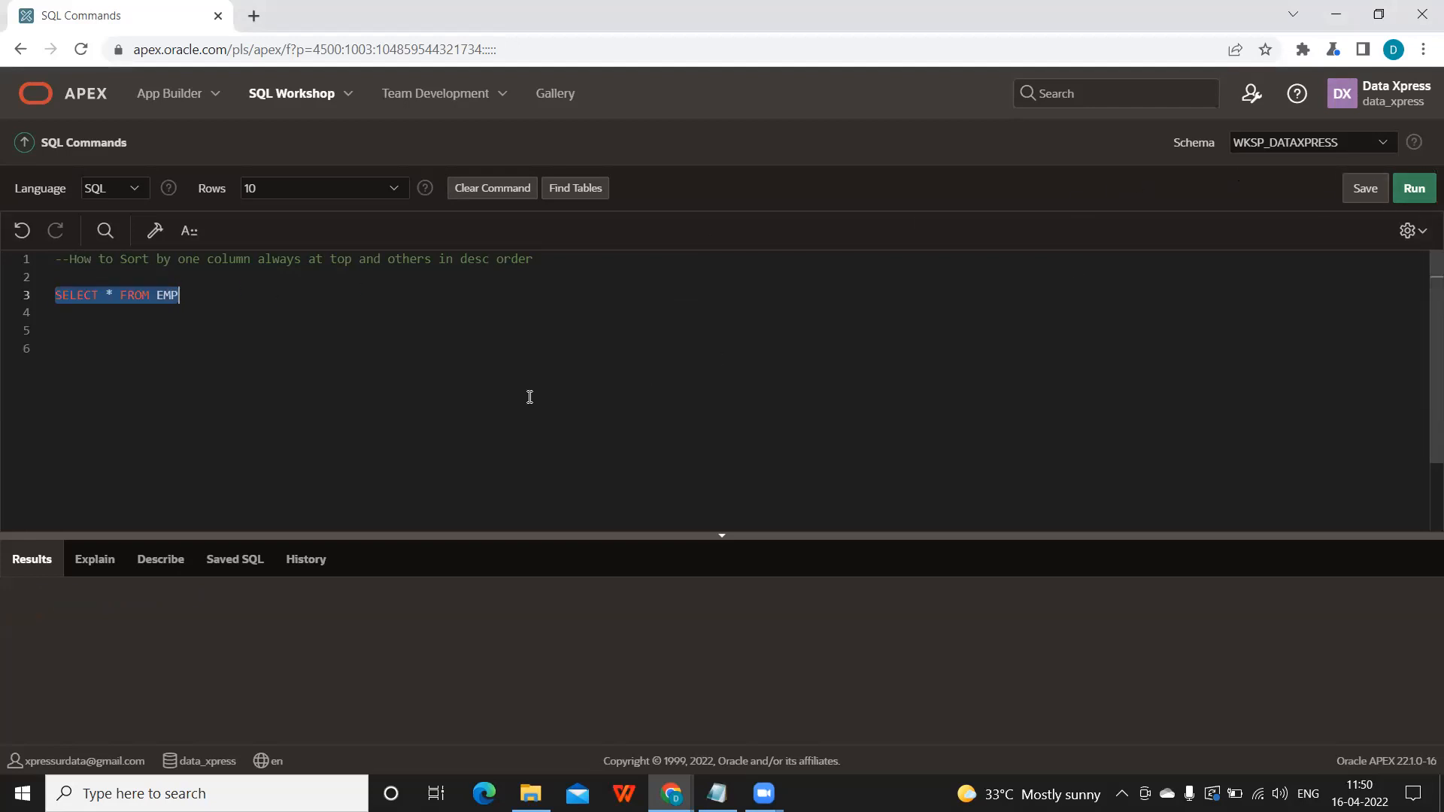
{"action": "left_click", "coordinate": [1414, 188]}
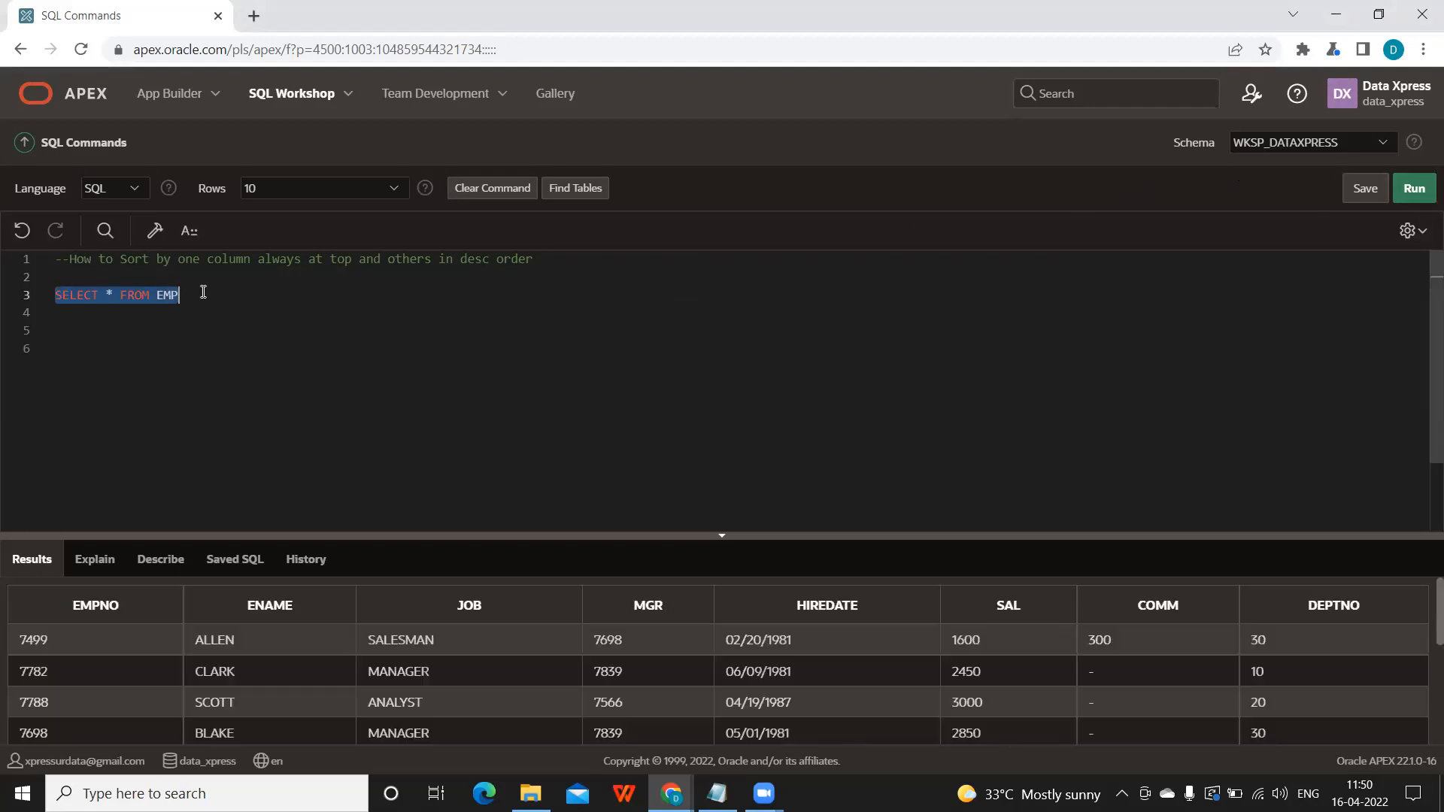
{"action": "left_click", "coordinate": [202, 295]}
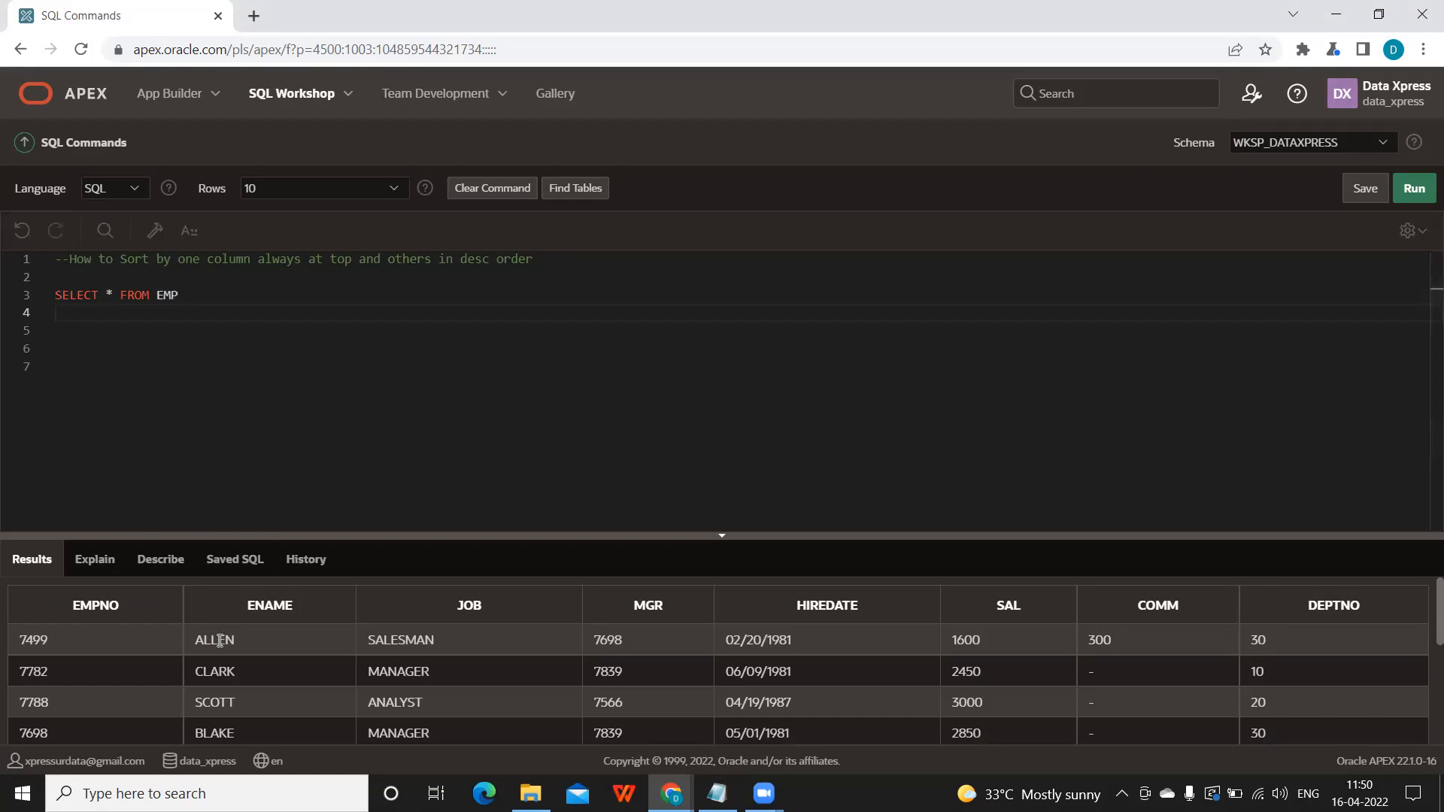
{"action": "mouse_move", "coordinate": [972, 656]}
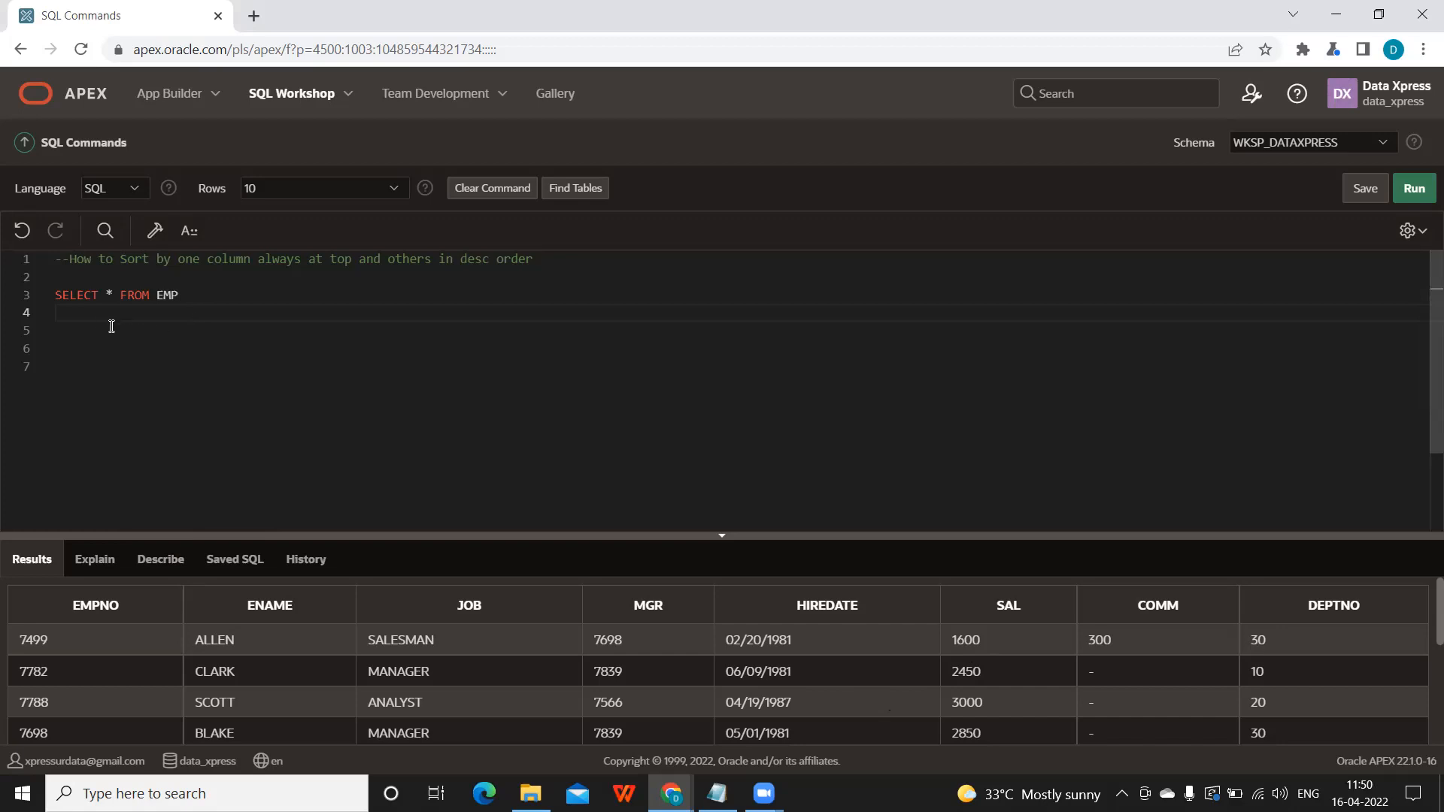
Run SELECT ENAME, SAL FROM EMP ORDER BY SAL DESC on its own
{"action": "type", "text": "SELECT ENAME,S"}
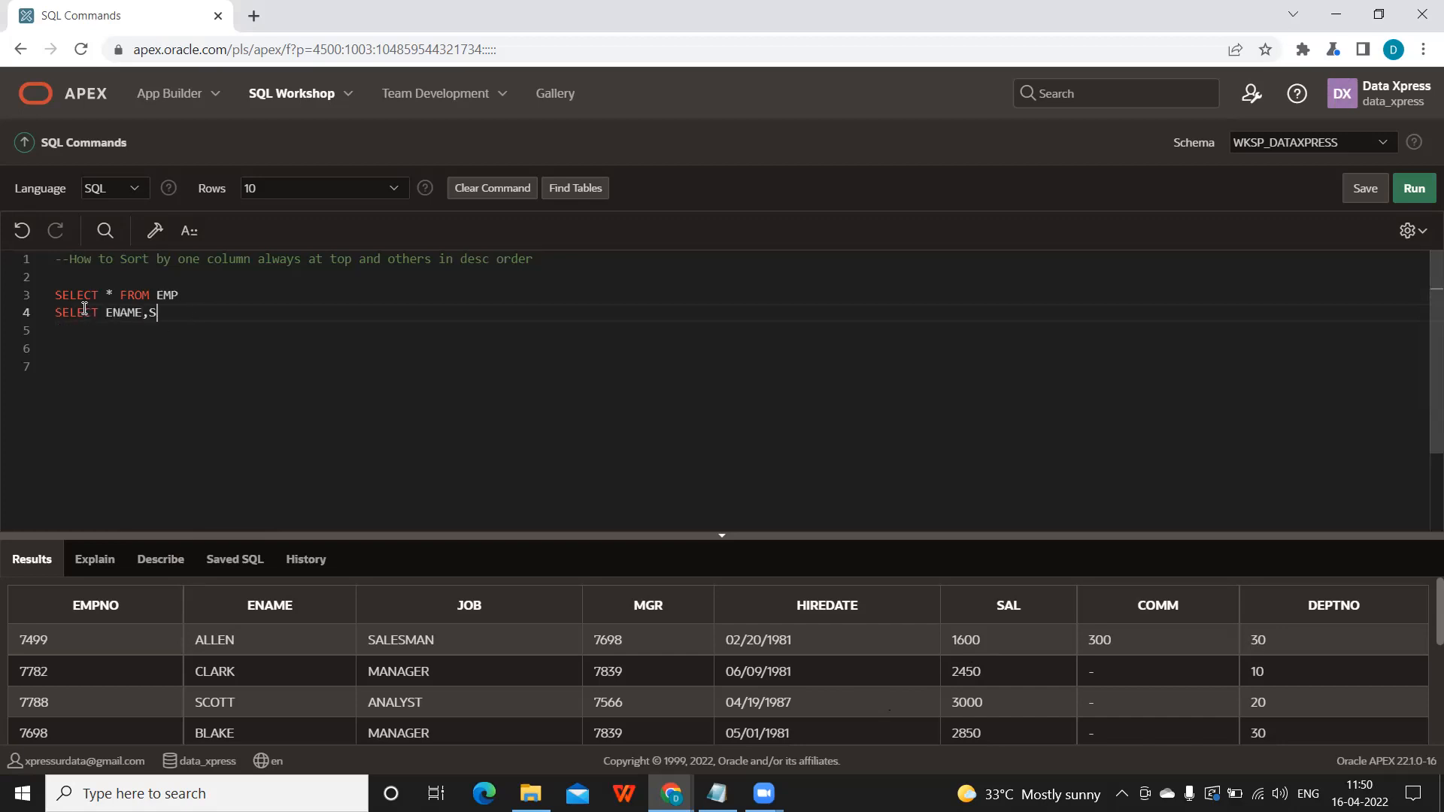
{"action": "type", "text": "AL FROM EMP"}
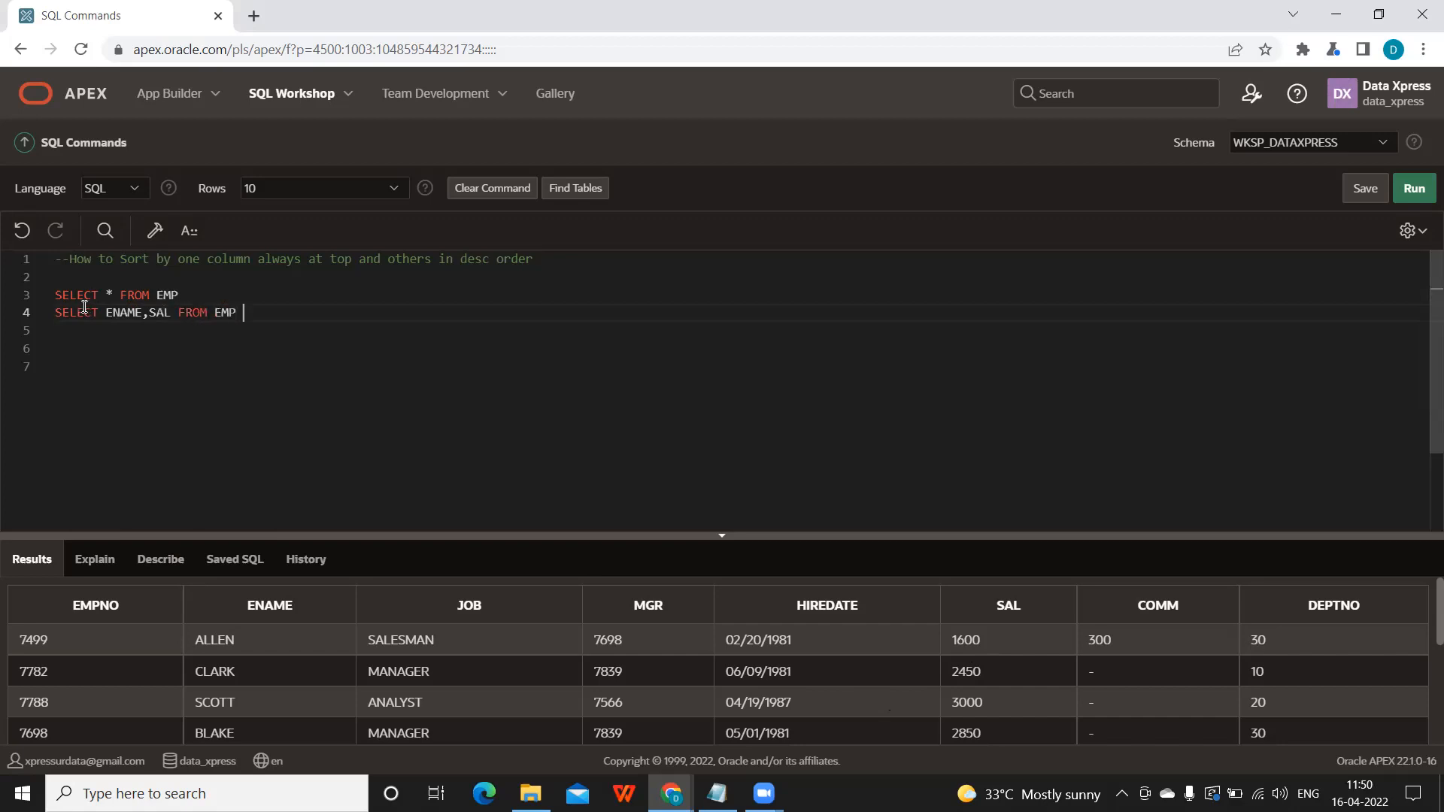
{"action": "type", "text": "ORDER BY SAL DESC"}
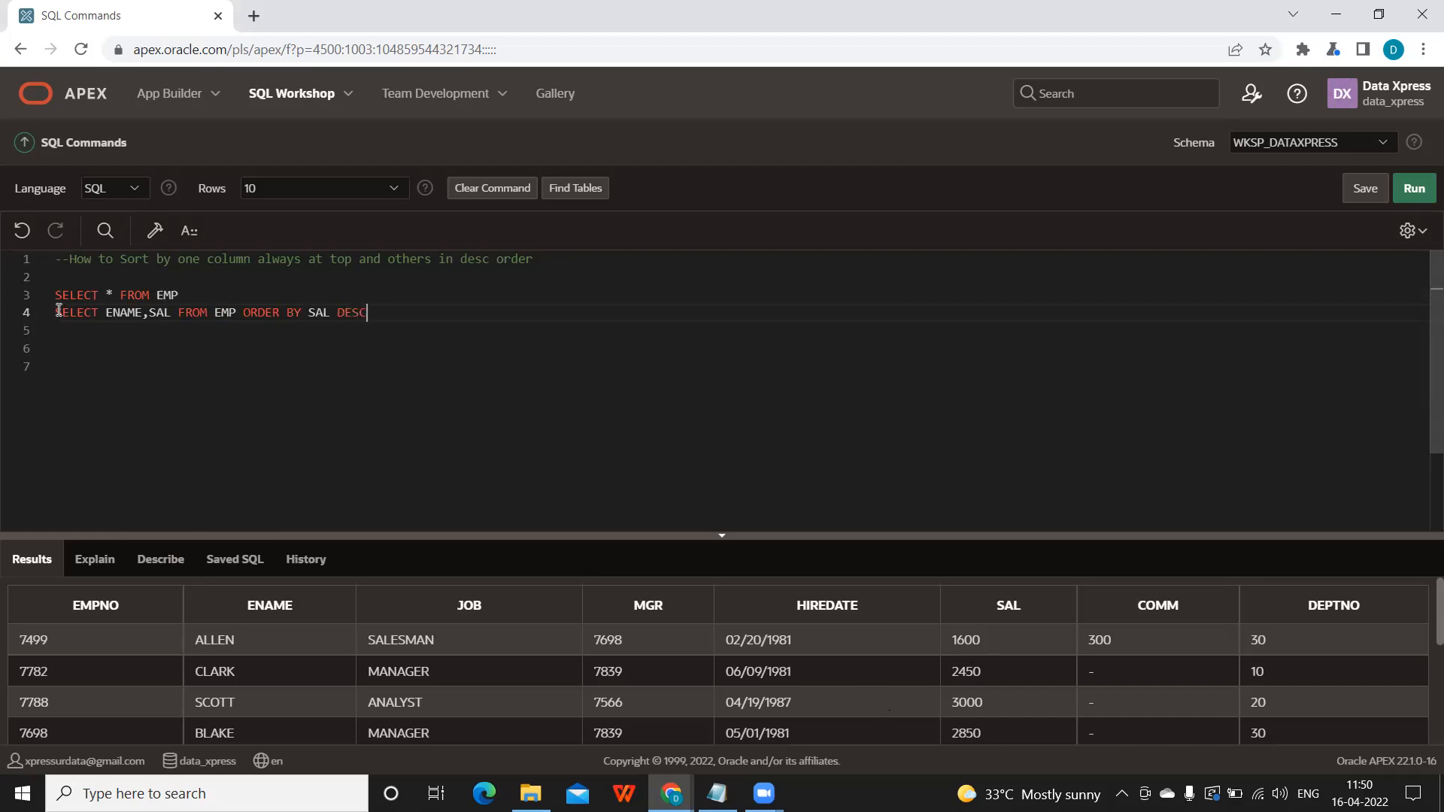
{"action": "left_click_drag", "start_coordinate": [55, 313], "coordinate": [369, 313]}
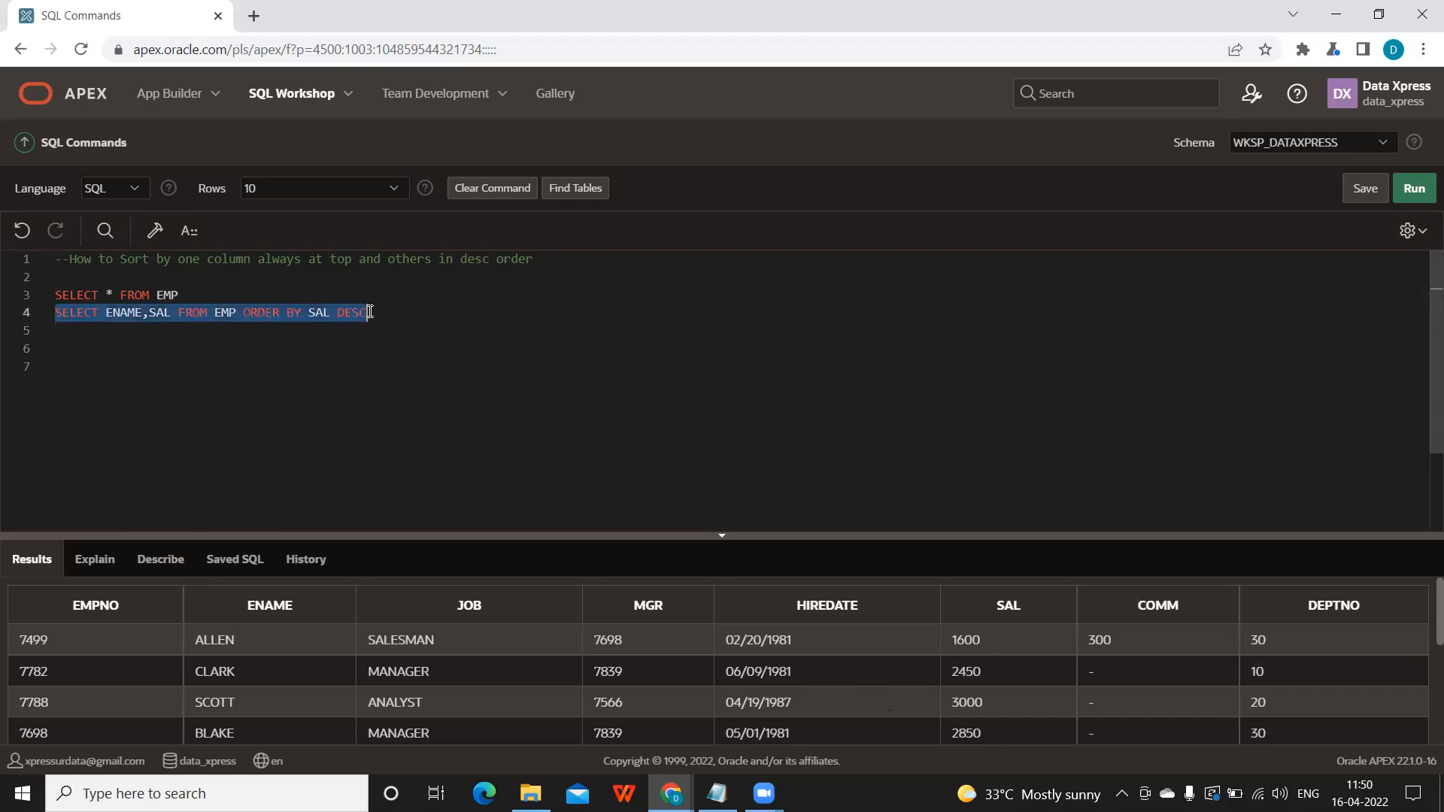
{"action": "left_click", "coordinate": [1414, 188]}
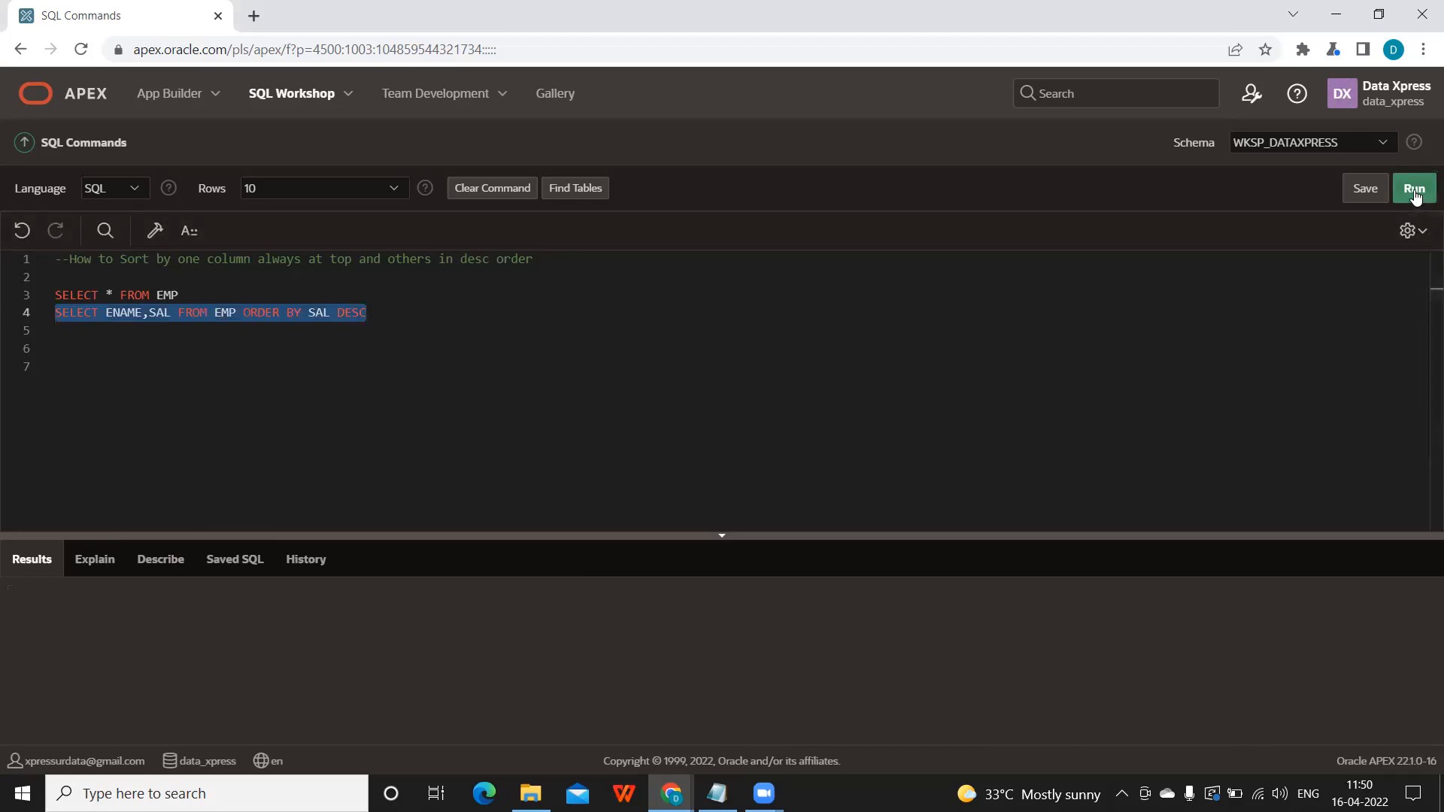
Point out KING with top salary 5000 and the DESC sort keyword
{"action": "left_click", "coordinate": [1414, 188]}
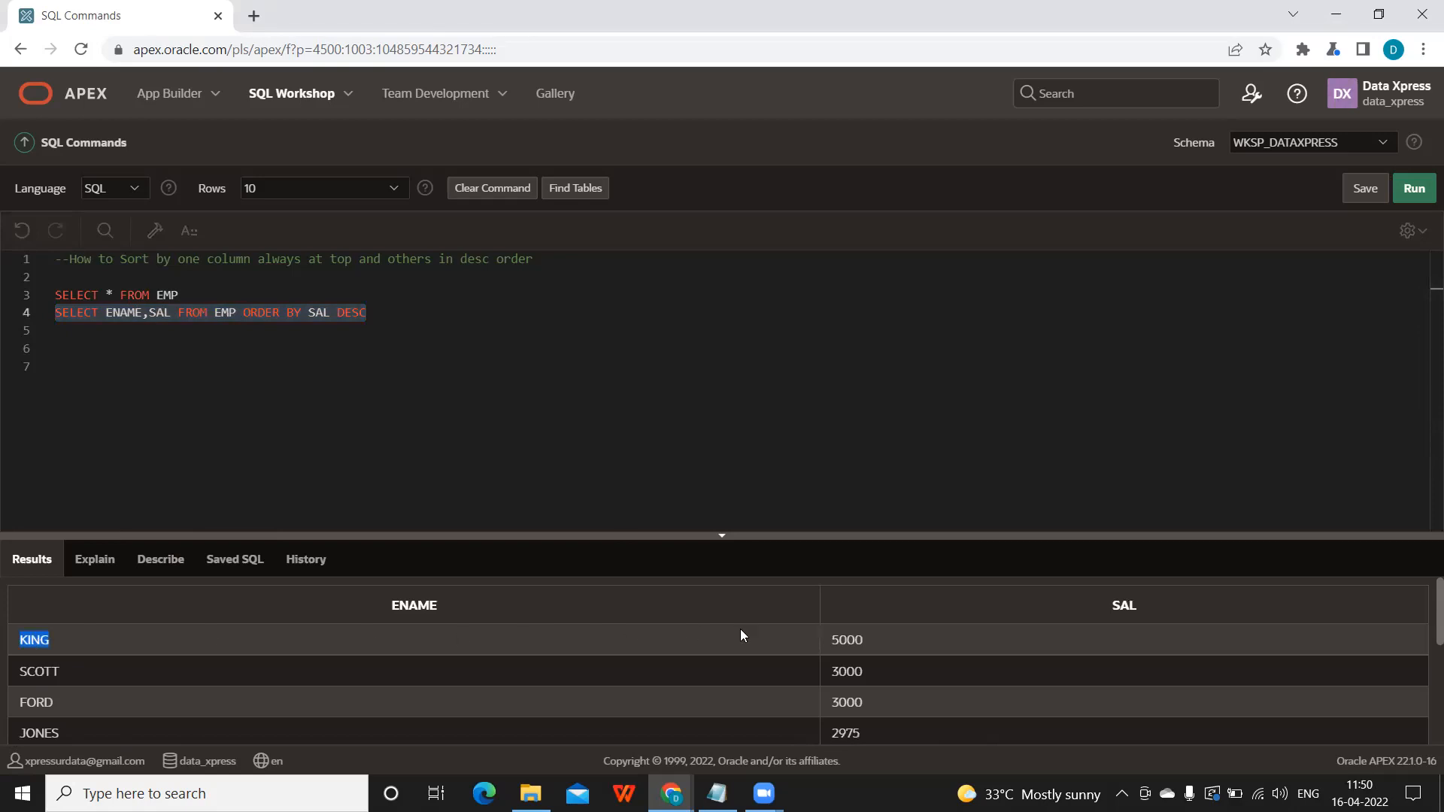
{"action": "double_click", "coordinate": [846, 641]}
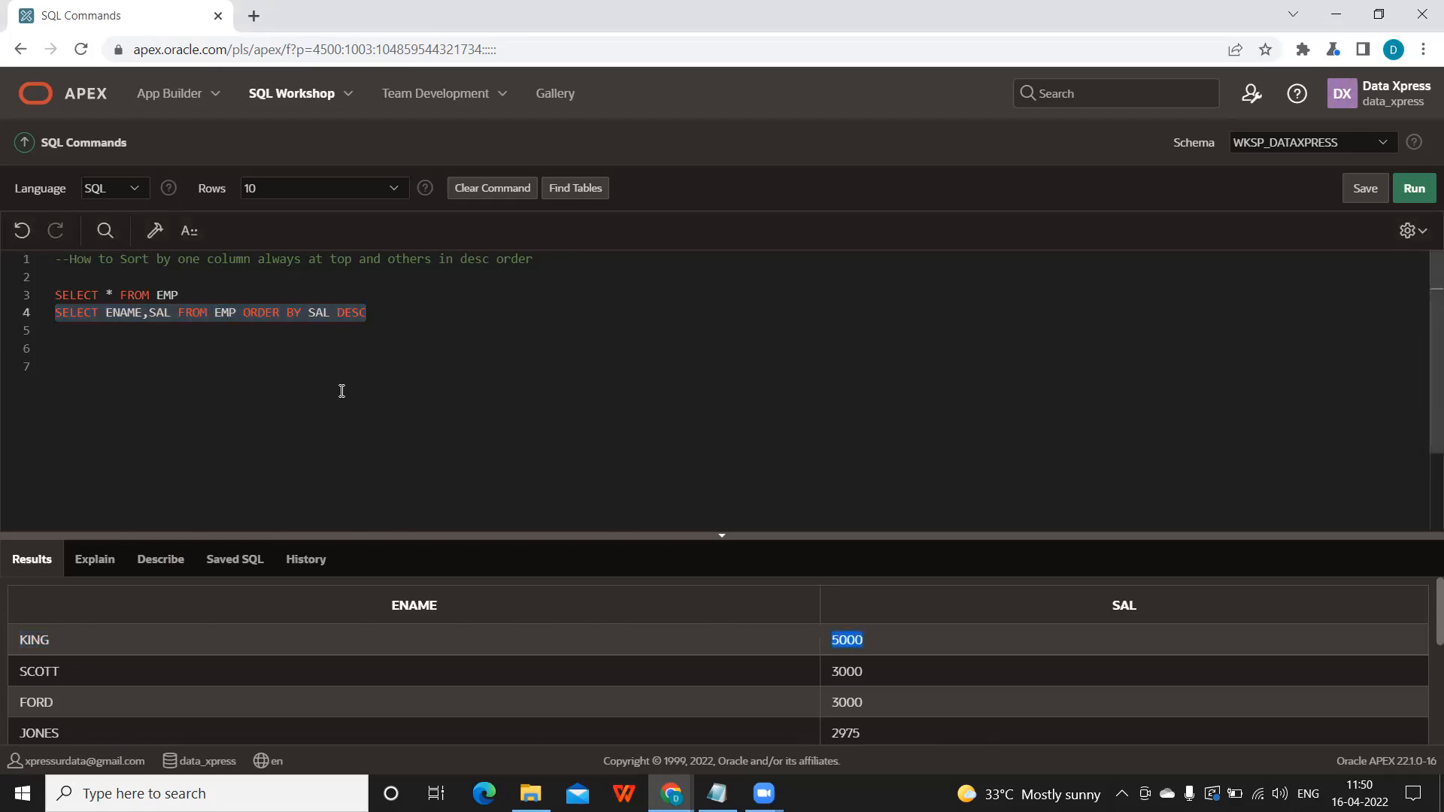
{"action": "left_click", "coordinate": [373, 313]}
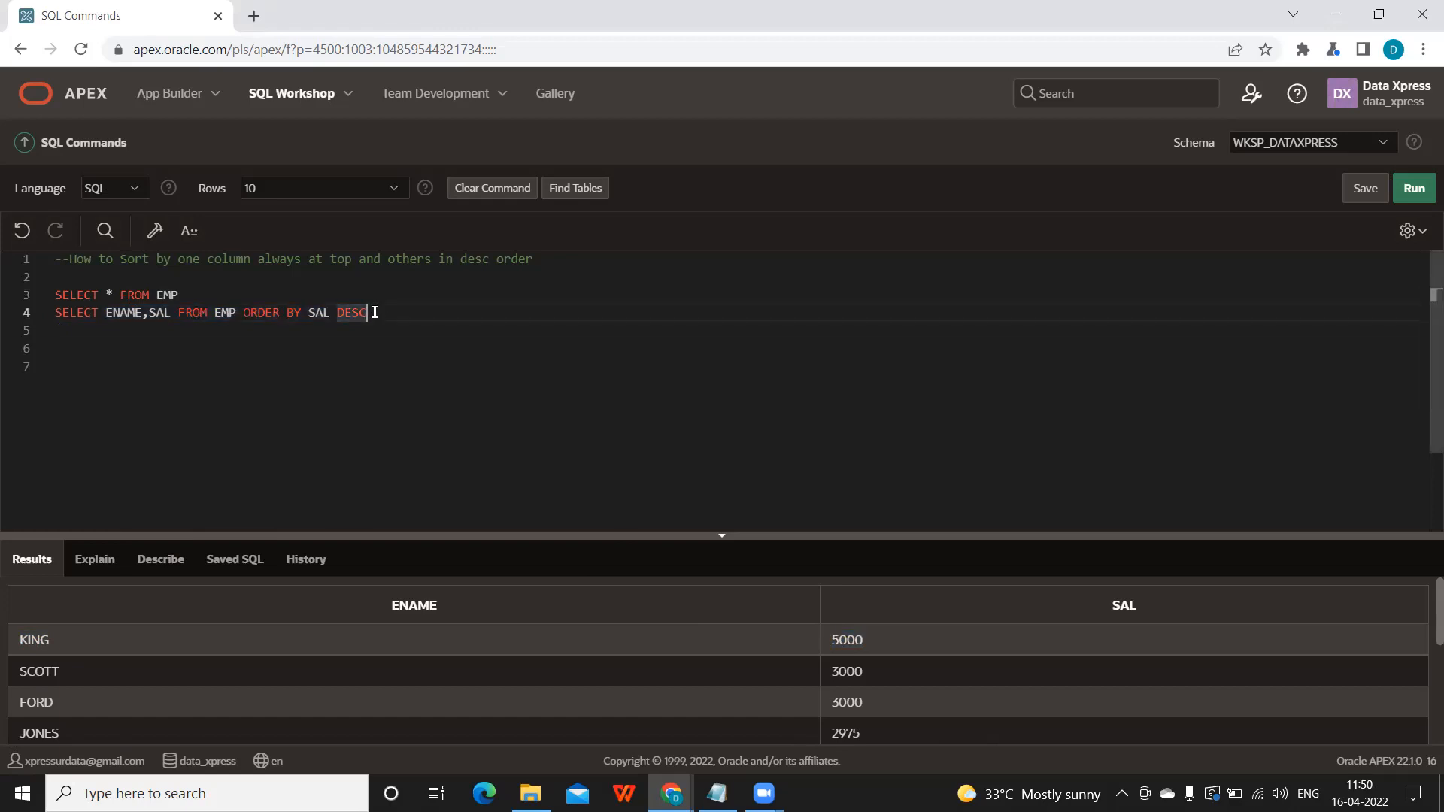
Write SELECT ENAME, SAL FROM EMP ORDER BY (CASE ... as the start of a third query
{"action": "type", "text": "SELECT E"}
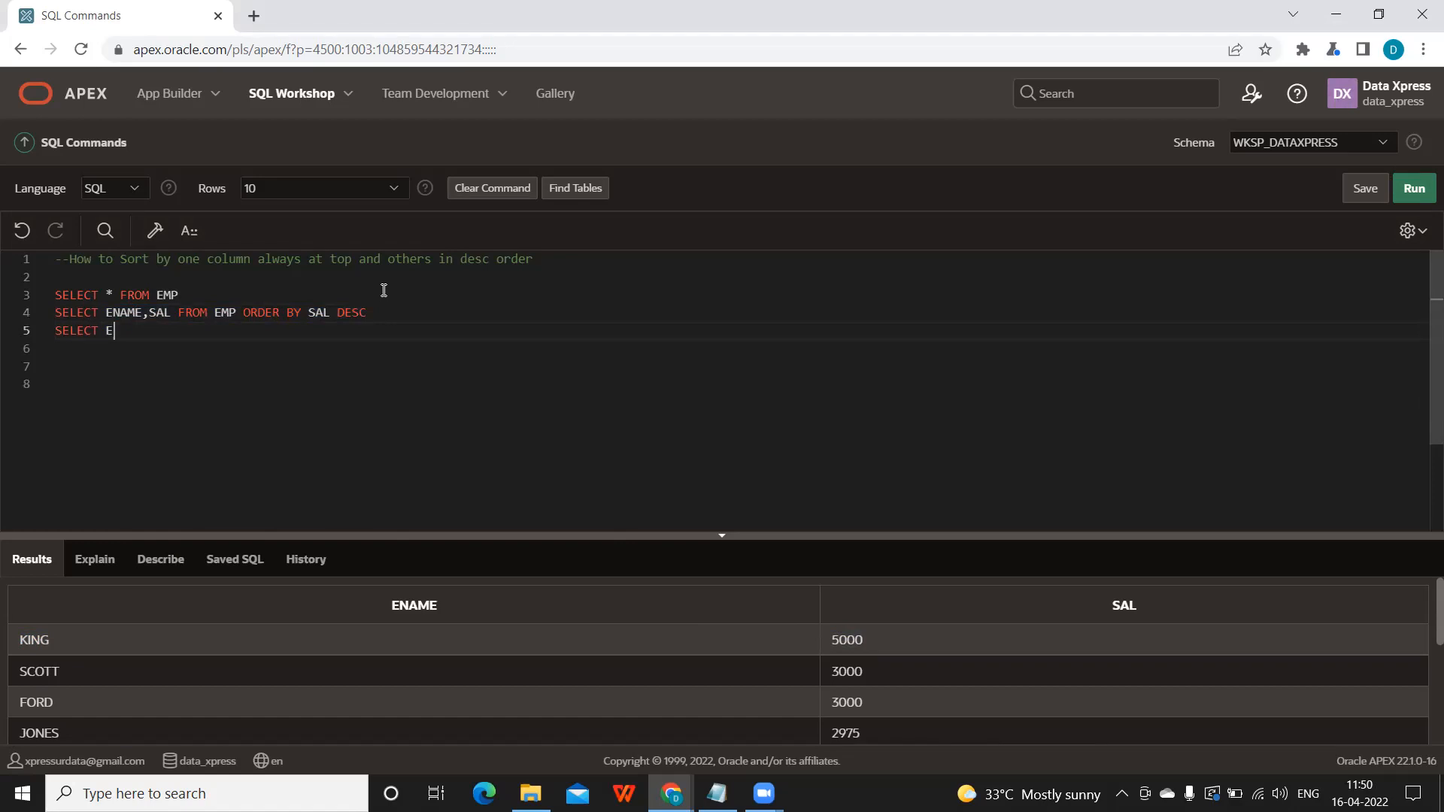
{"action": "type", "text": "NAME, SAL"}
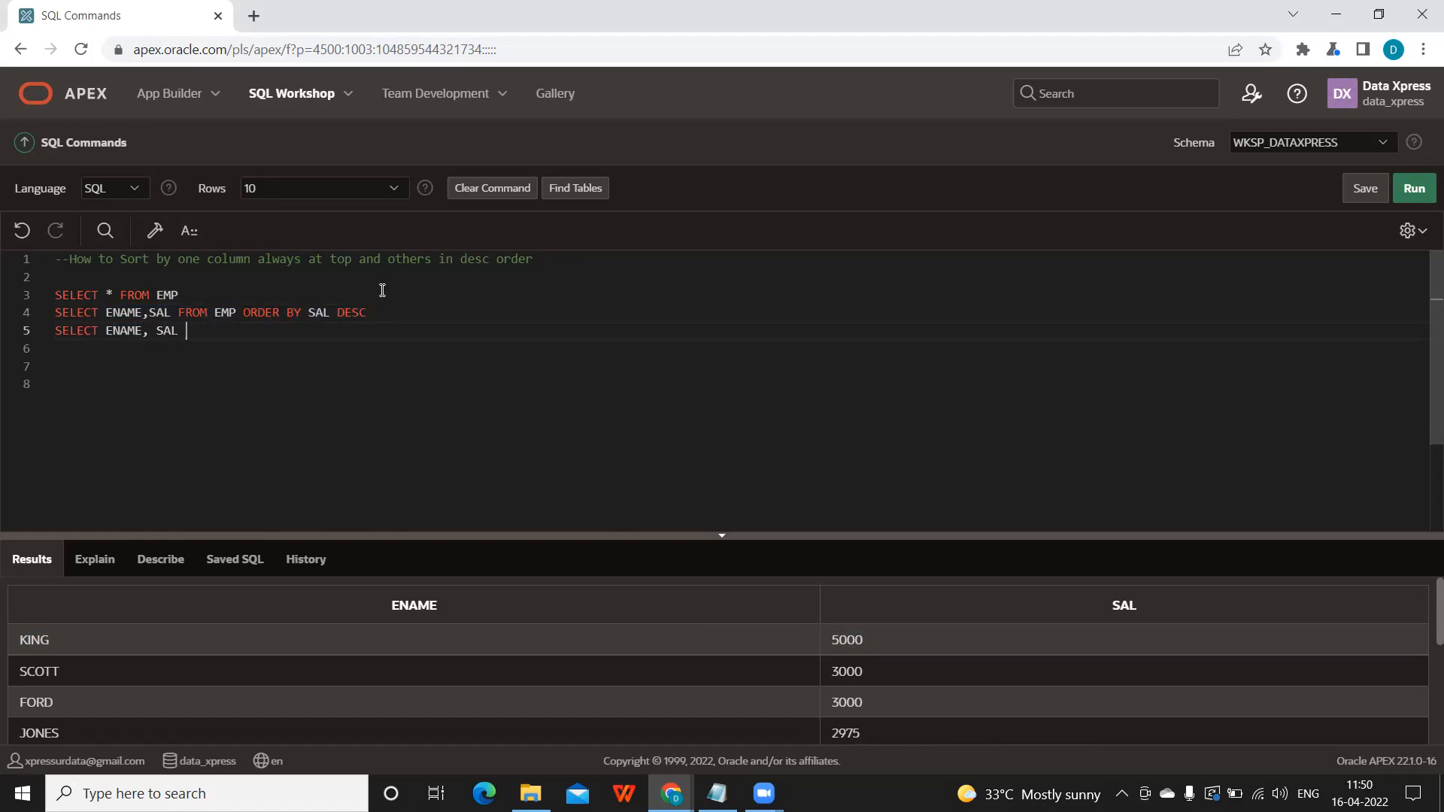
{"action": "type", "text": "FROM EMP"}
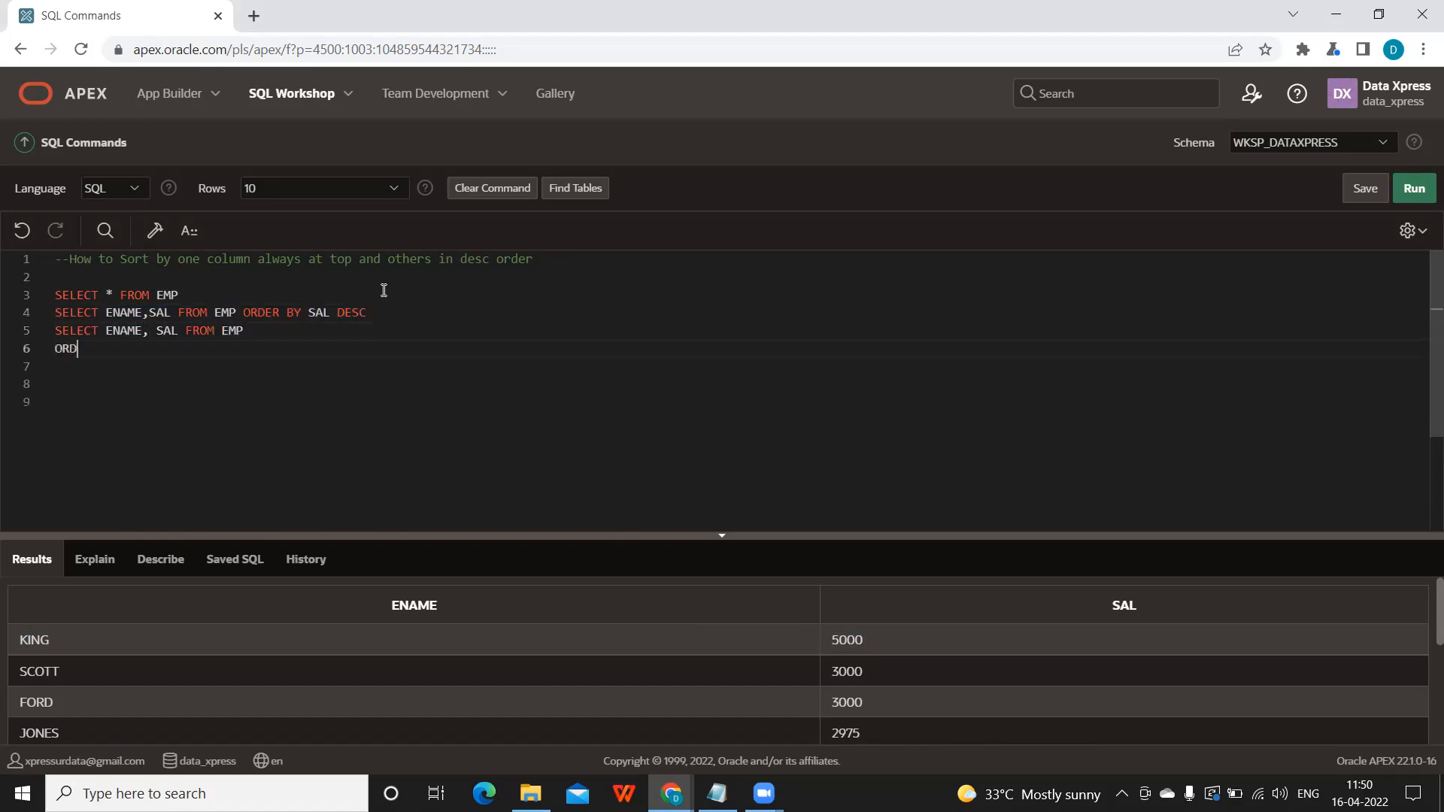
{"action": "type", "text": "ER BY"}
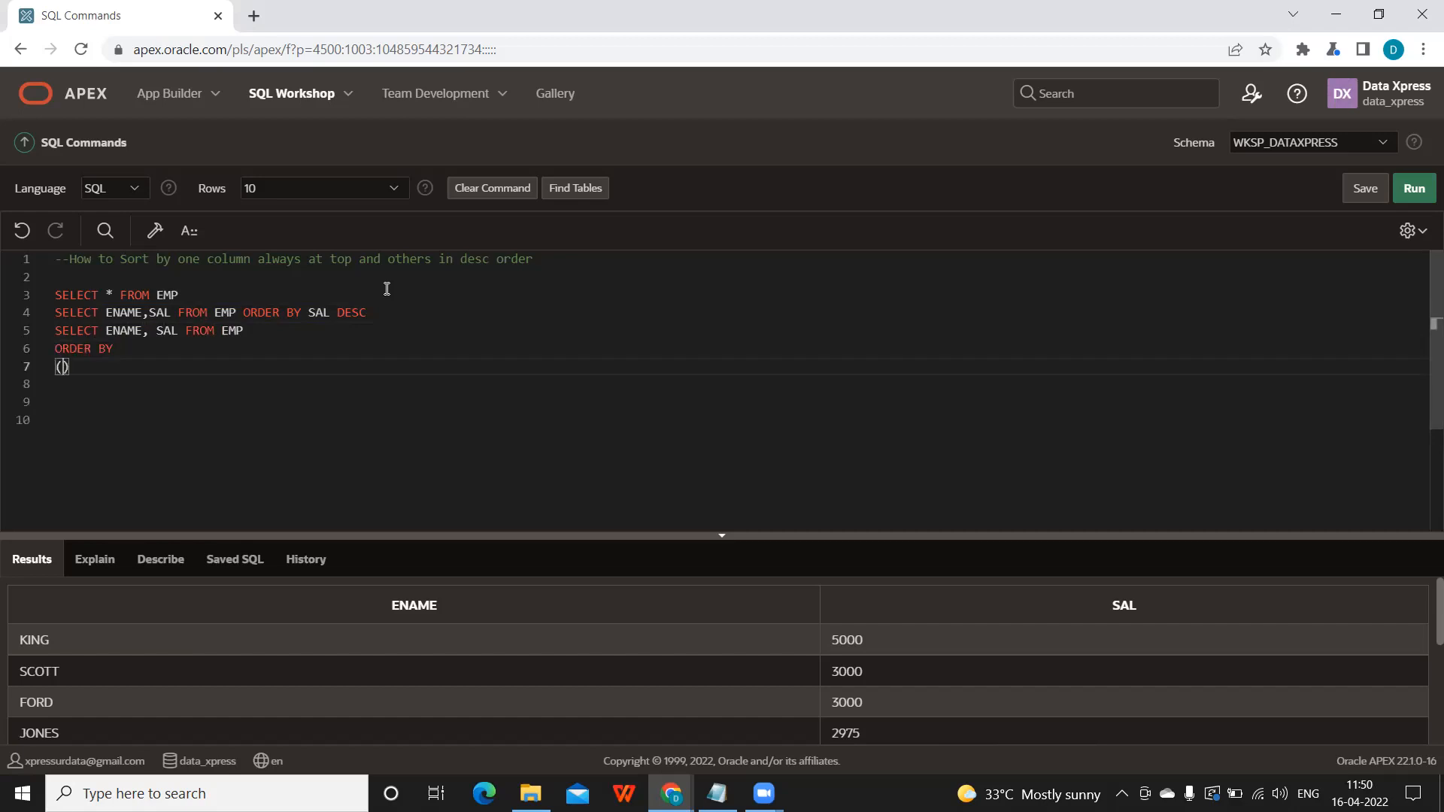
{"action": "type", "text": "CASE"}
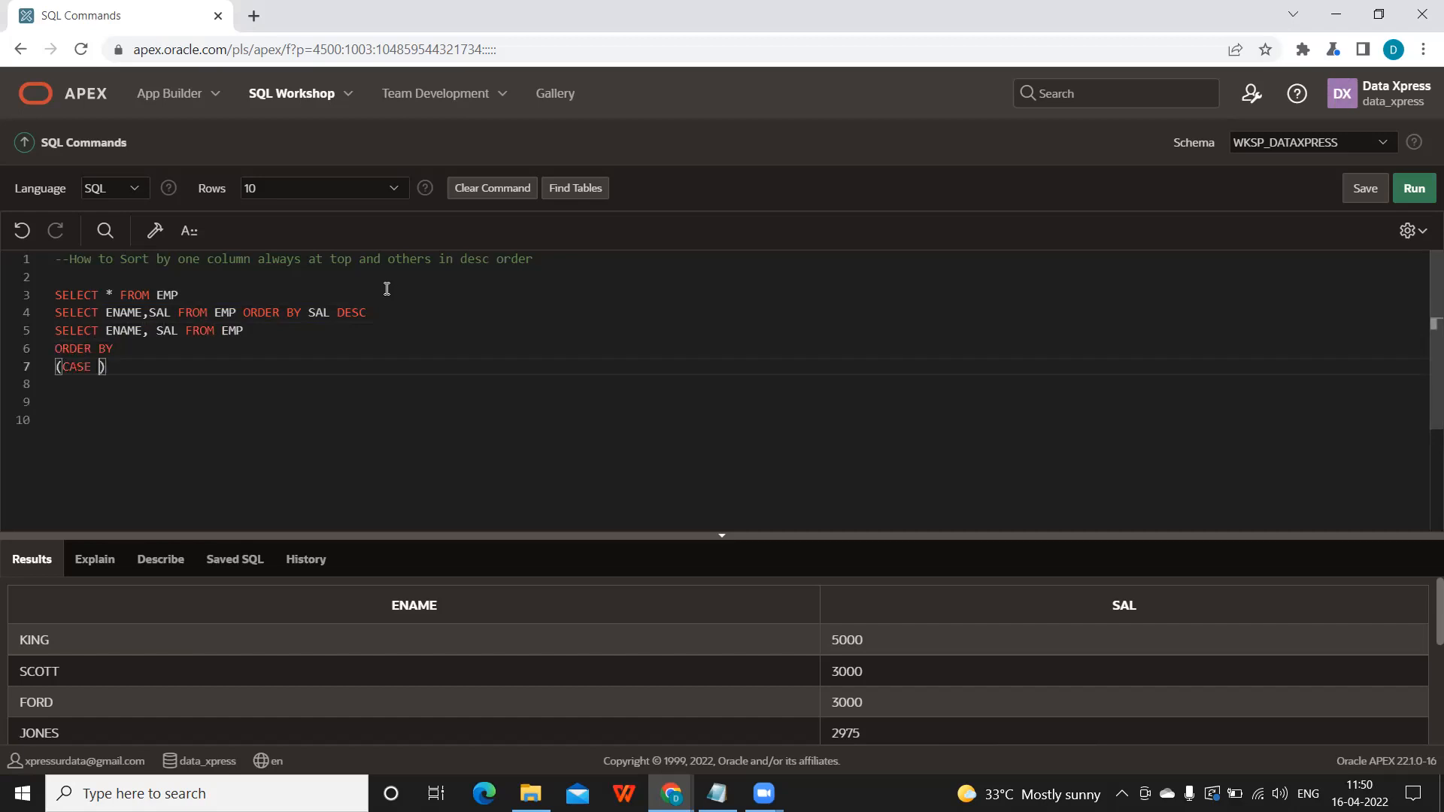
Finish the ordering: WHEN ENAME='ALLEN' THEN 0 ELSE 1 END), SAL DESC
{"action": "type", "text": "WHEN ENAM"}
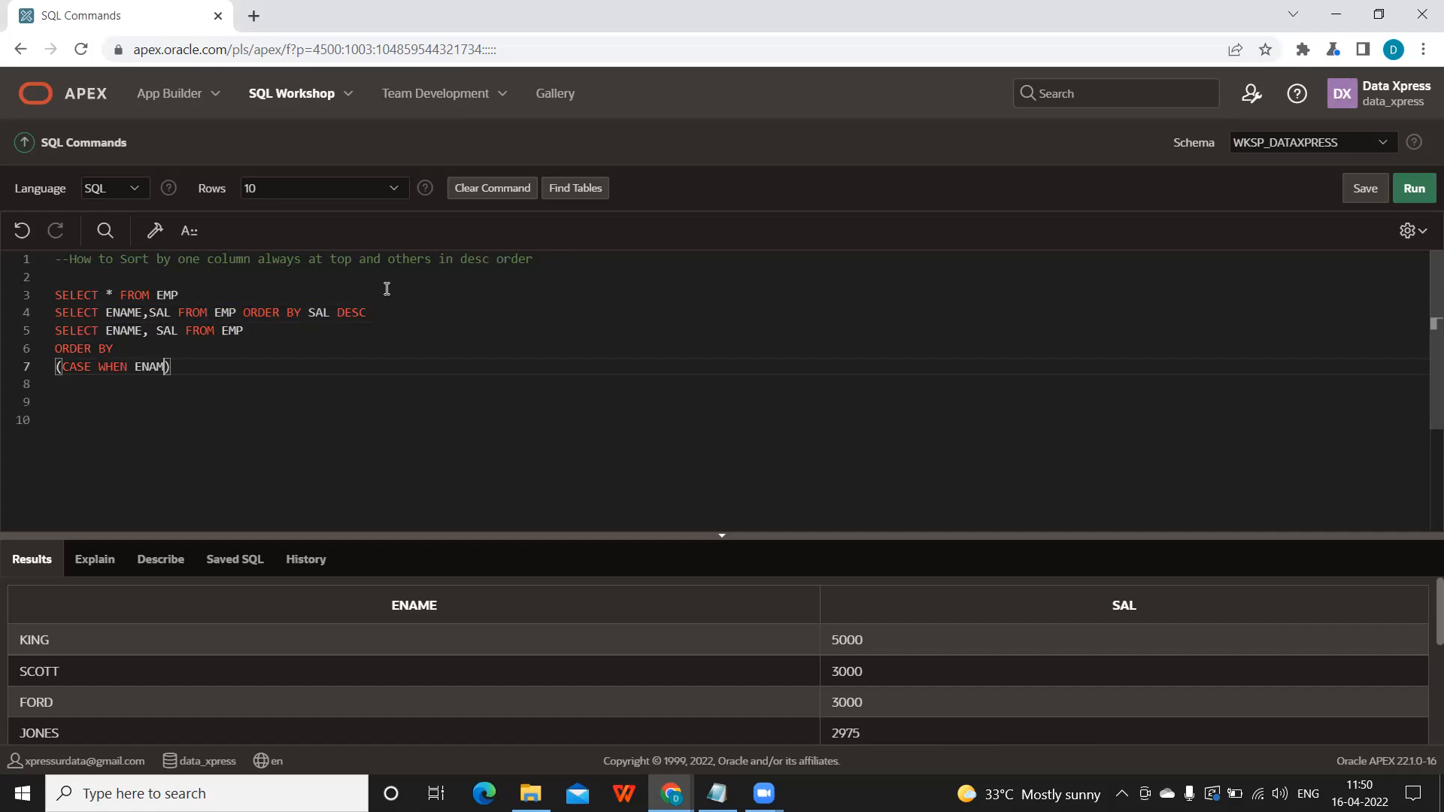
{"action": "type", "text": "='A'"}
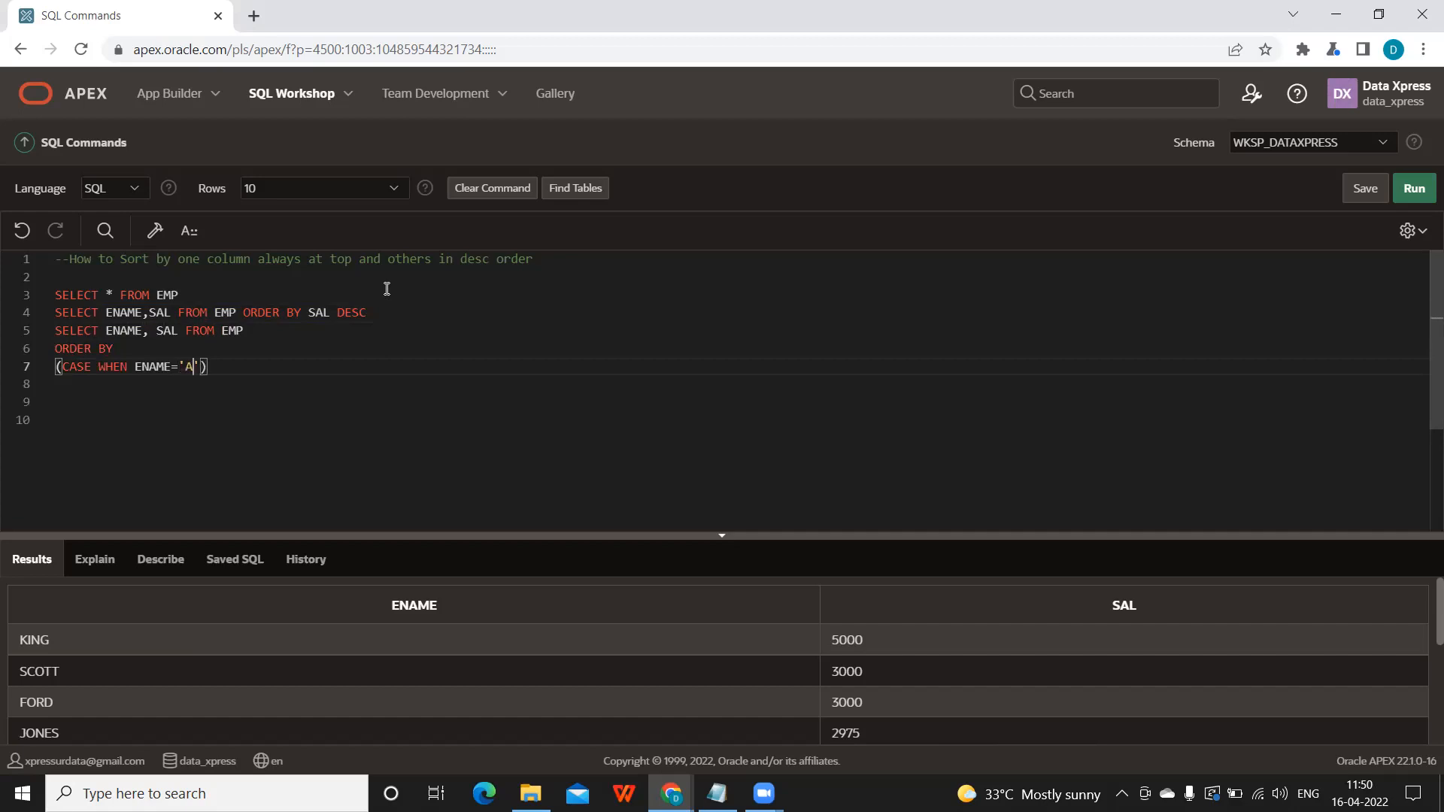
{"action": "type", "text": "LLEN"}
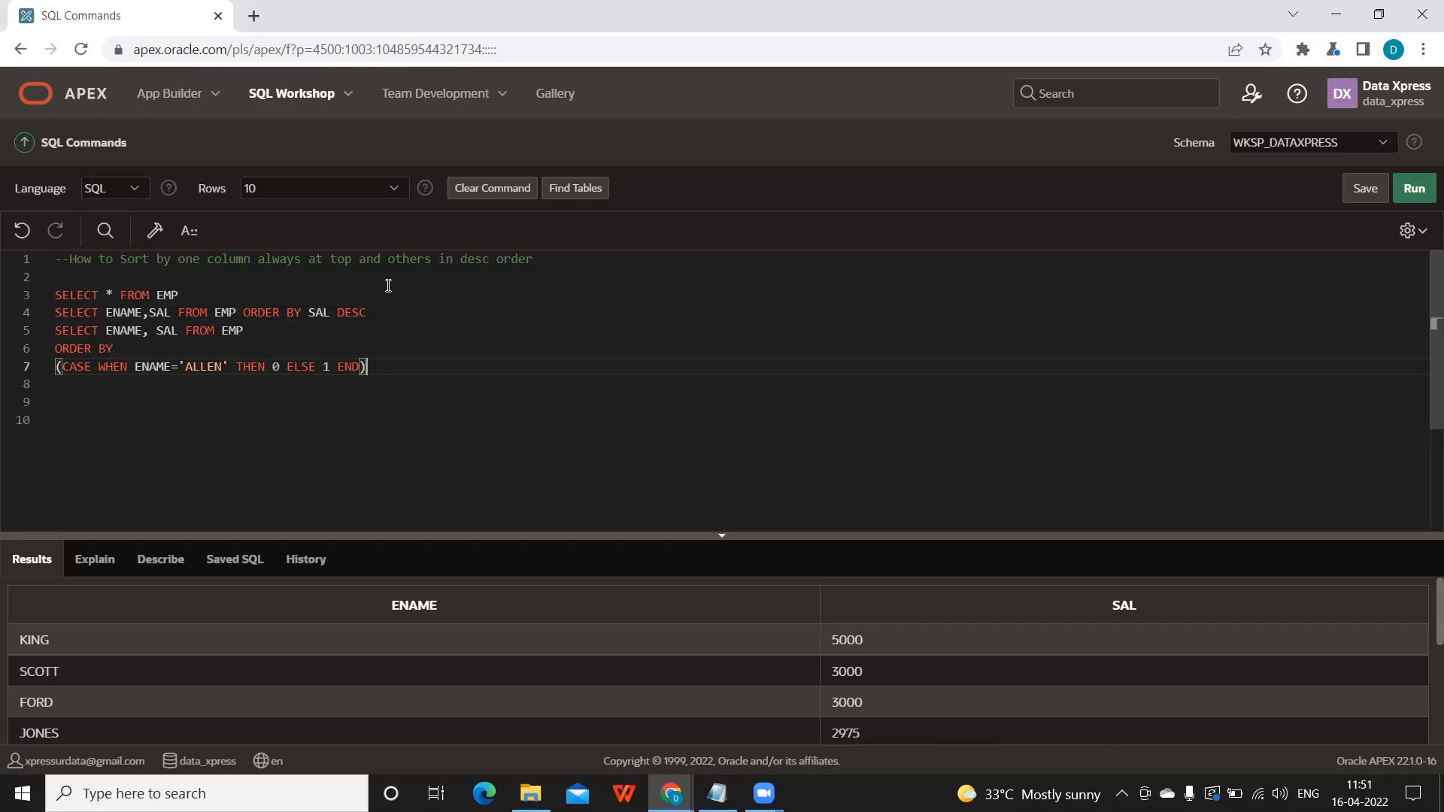
{"action": "type", "text": ","}
{"action": "left_click", "coordinate": [735, 384]}
{"action": "type", "text": "SAL"}
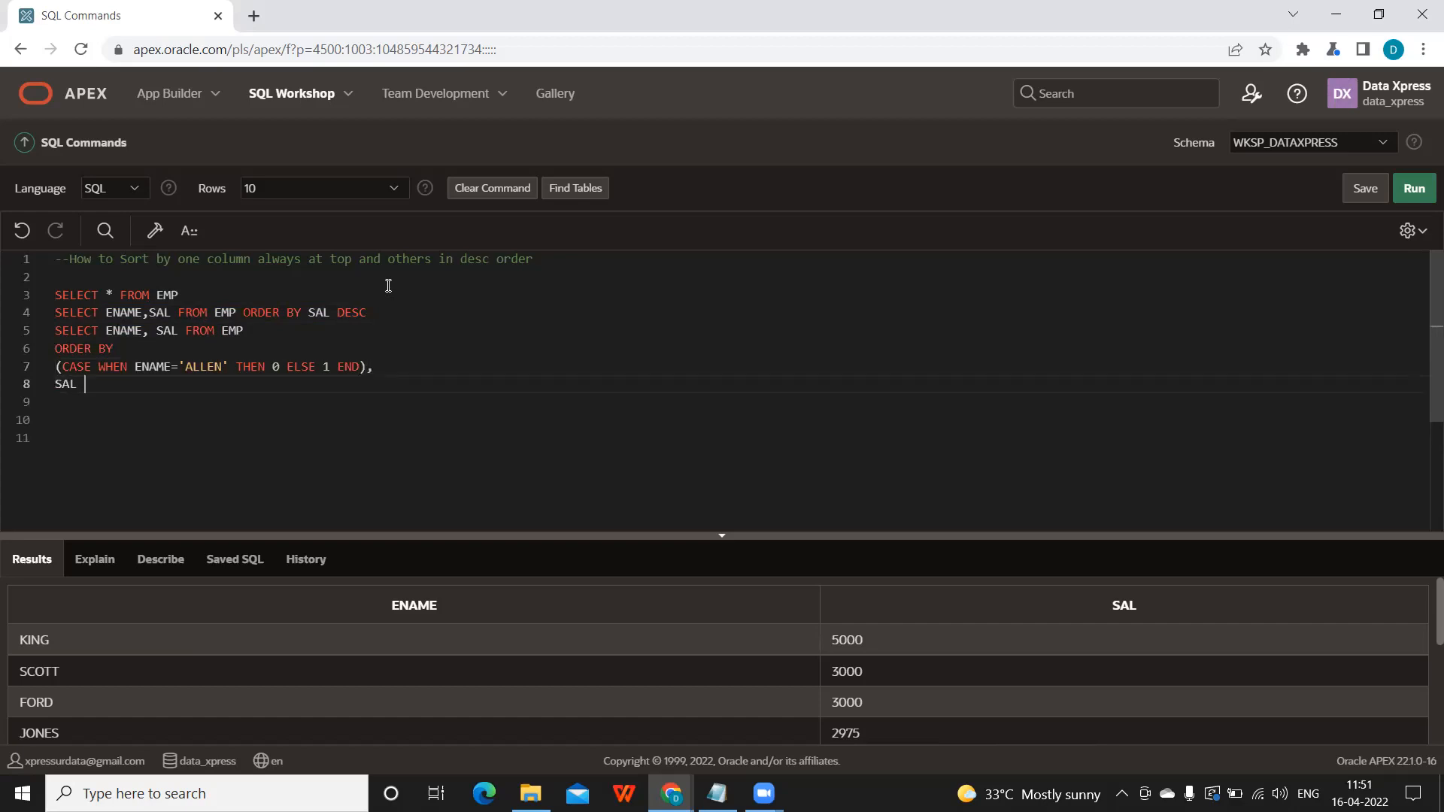
{"action": "type", "text": "DESC"}
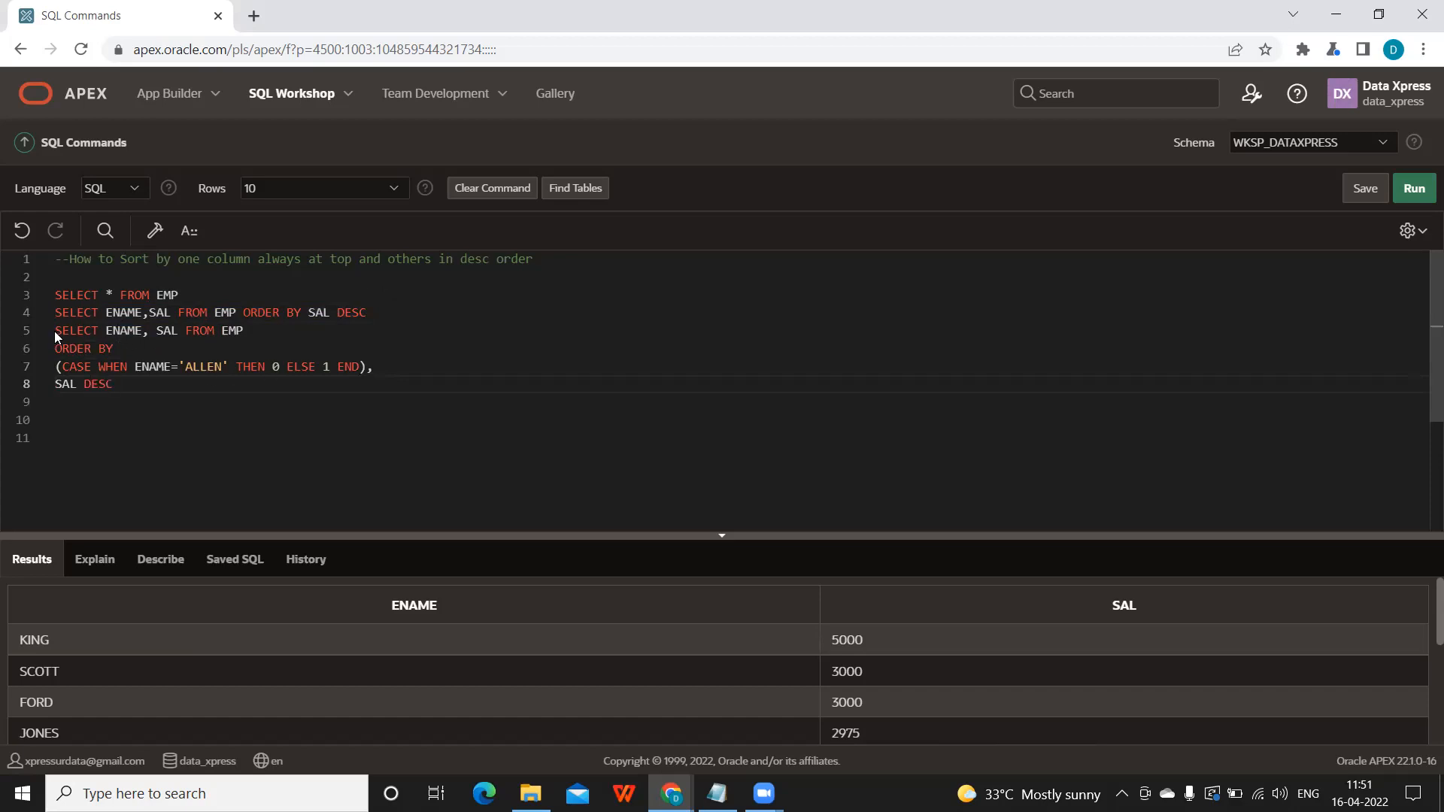
Run only the CASE-ordered query and point out ALLEN's 1600 at the top
{"action": "left_click_drag", "start_coordinate": [56, 331], "coordinate": [117, 384]}
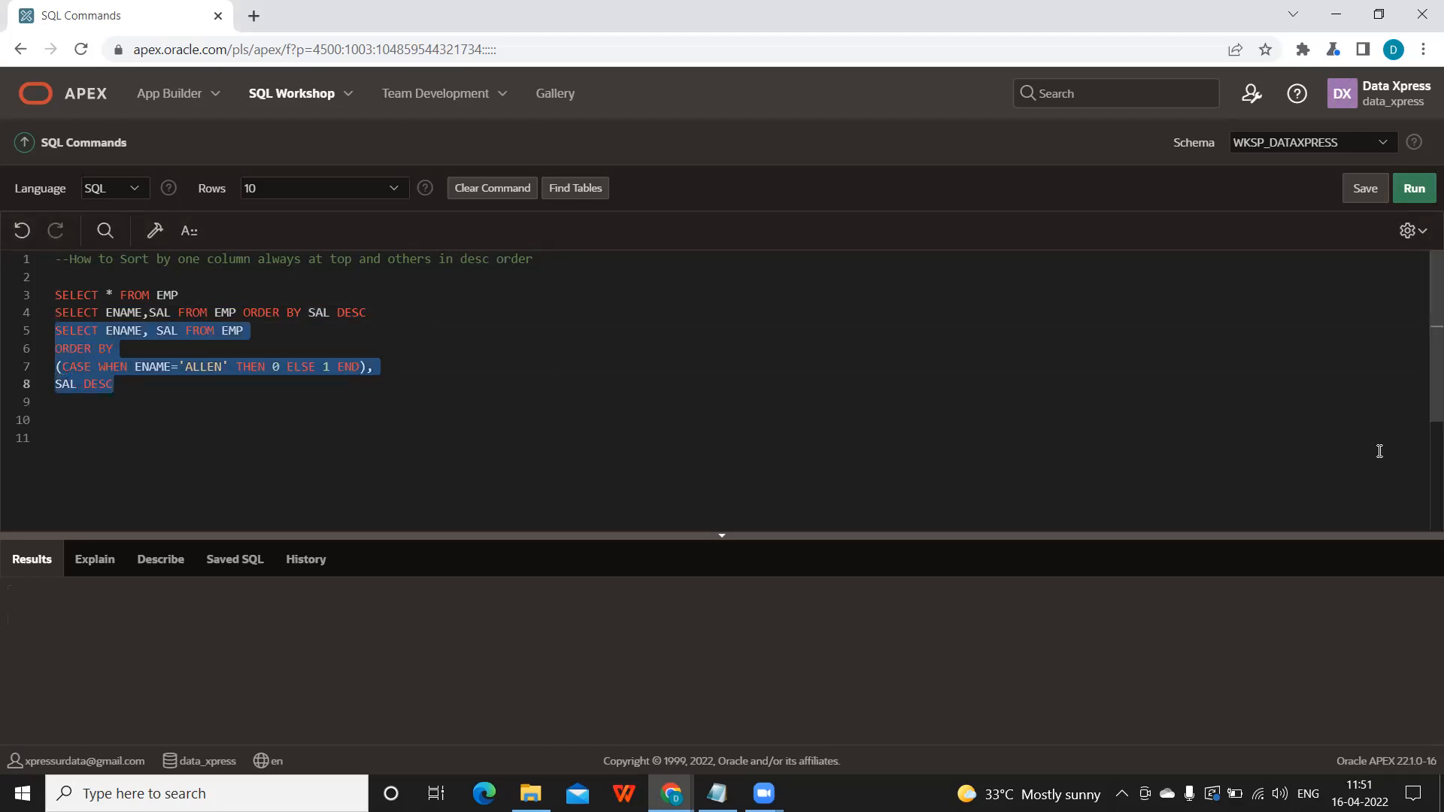
{"action": "left_click", "coordinate": [1414, 188]}
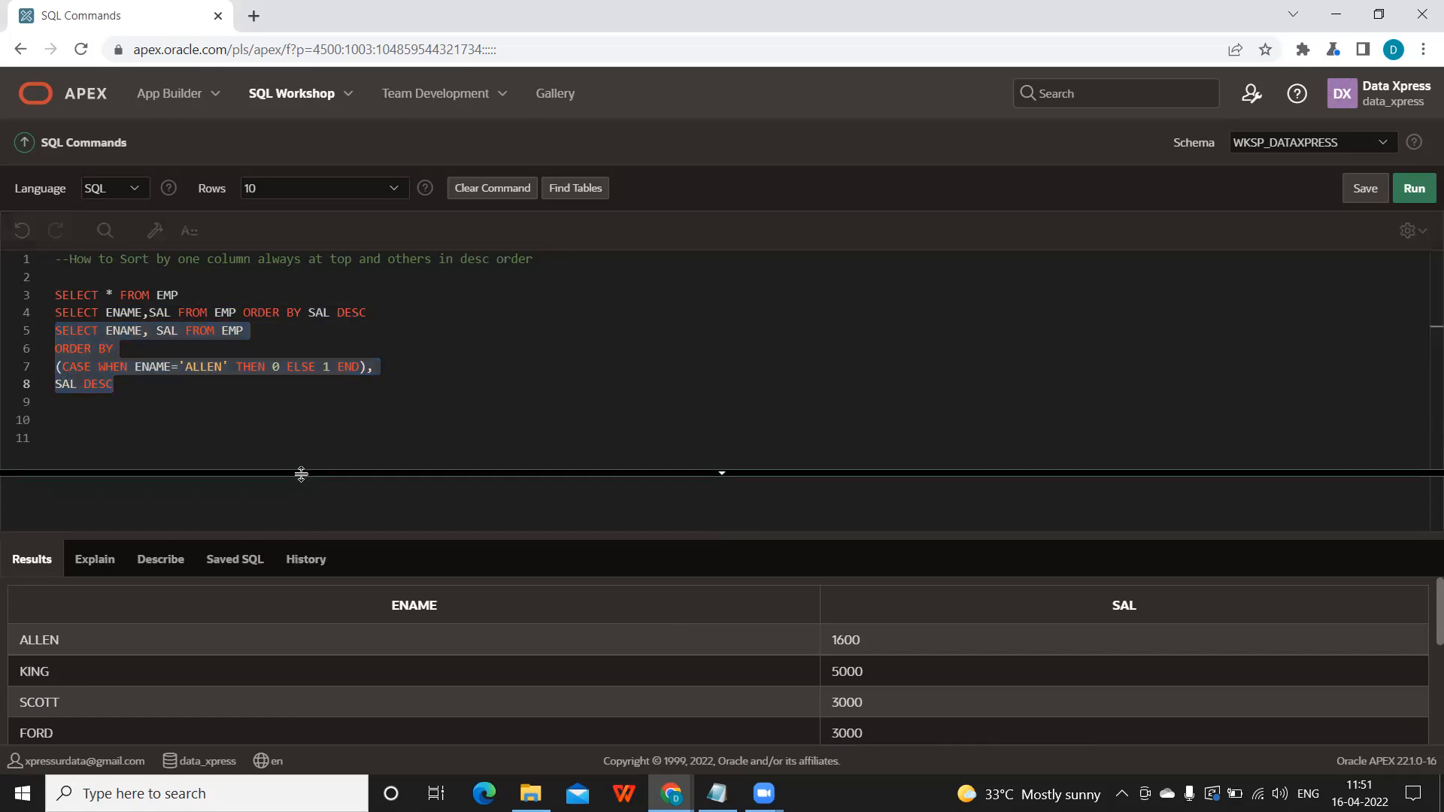
{"action": "left_click_drag", "start_coordinate": [301, 474], "coordinate": [301, 428]}
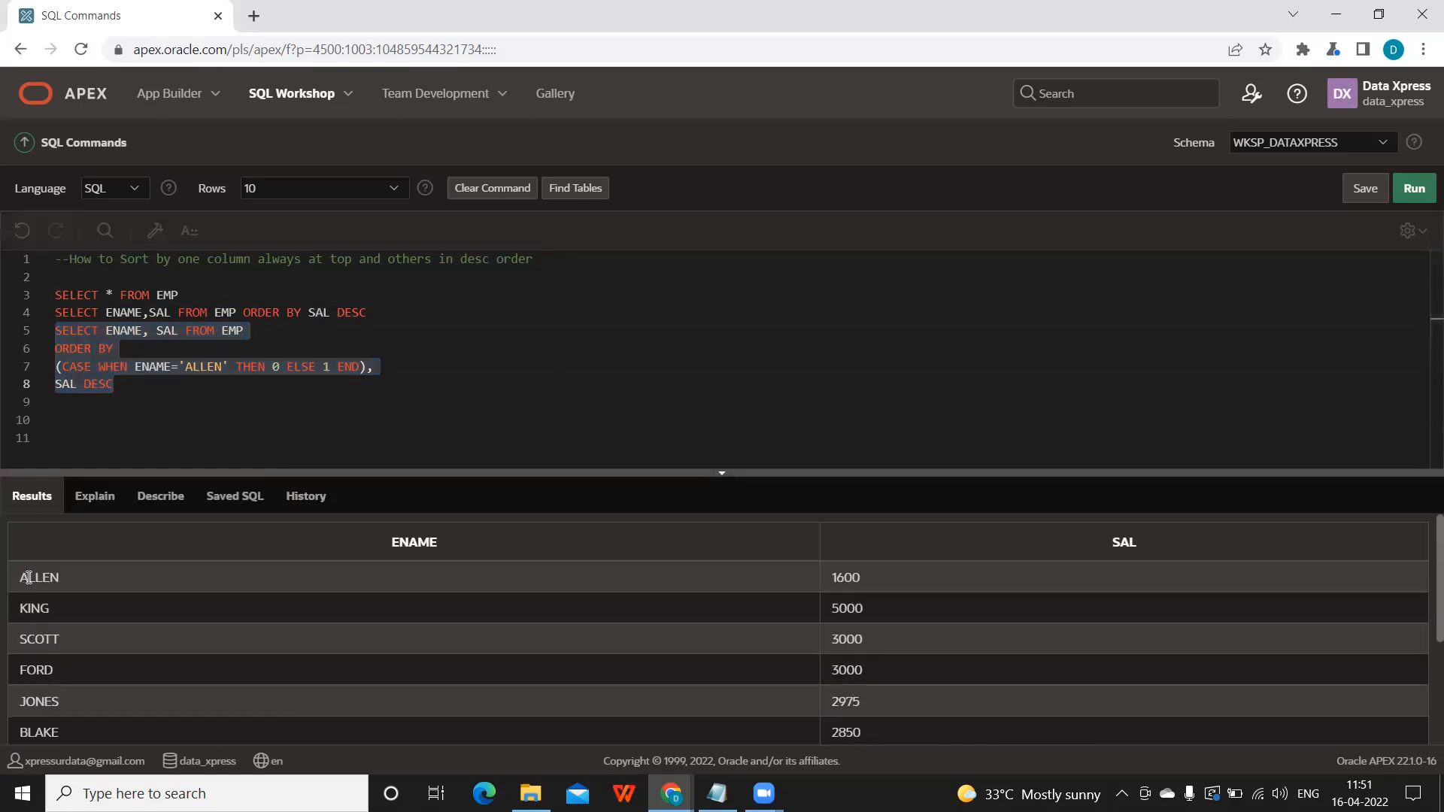
{"action": "double_click", "coordinate": [846, 577]}
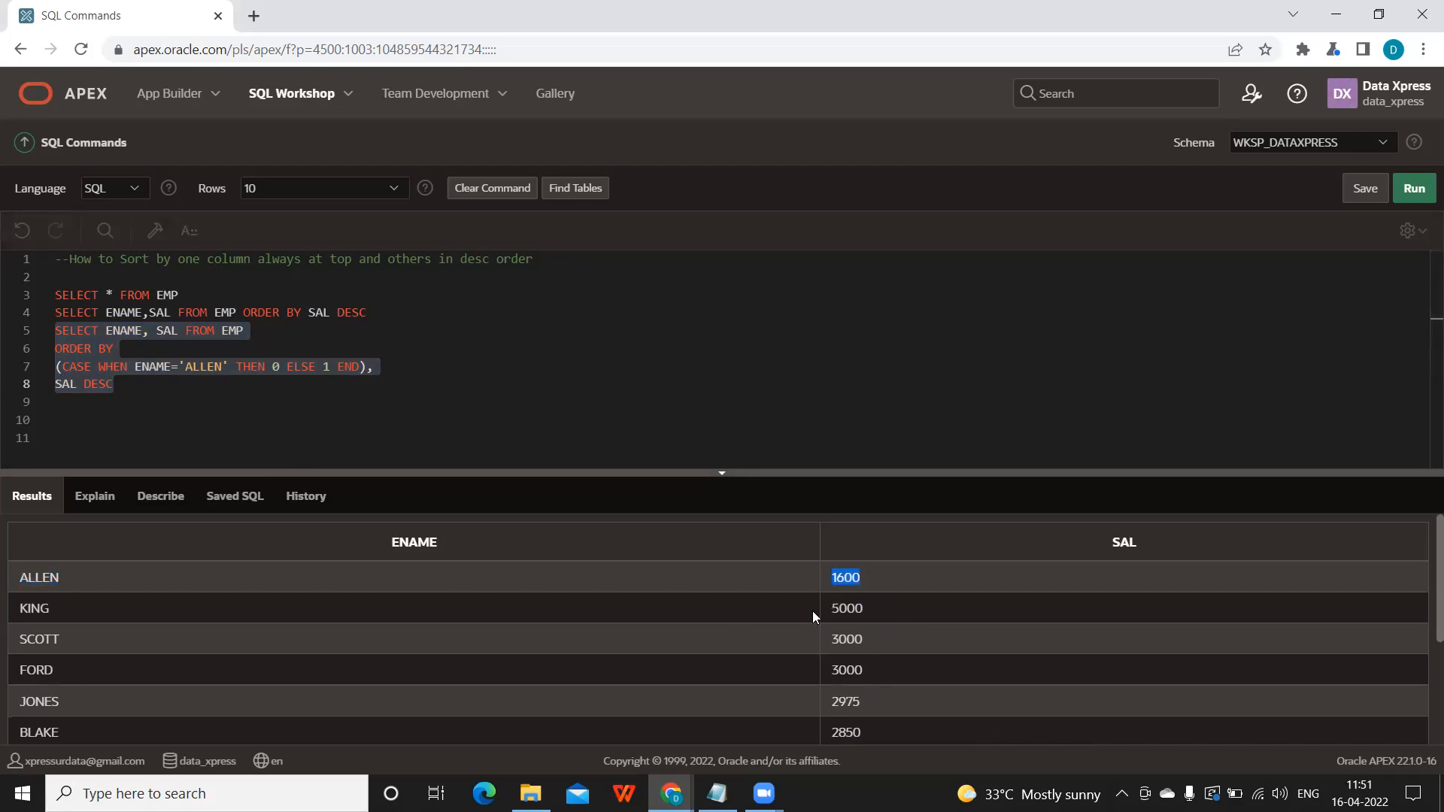
{"action": "mouse_move", "coordinate": [863, 638]}
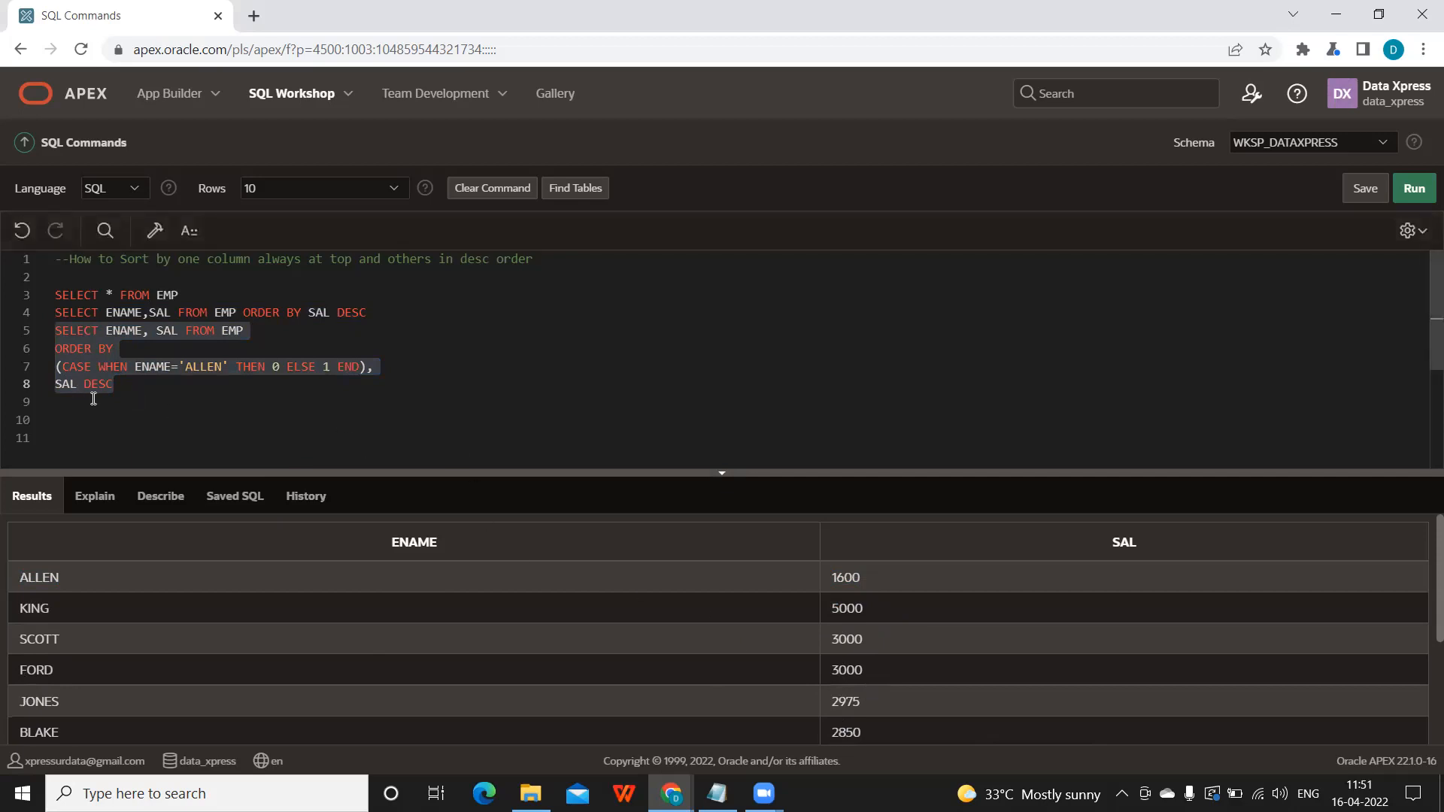
{"action": "left_click_drag", "start_coordinate": [54, 331], "coordinate": [112, 383]}
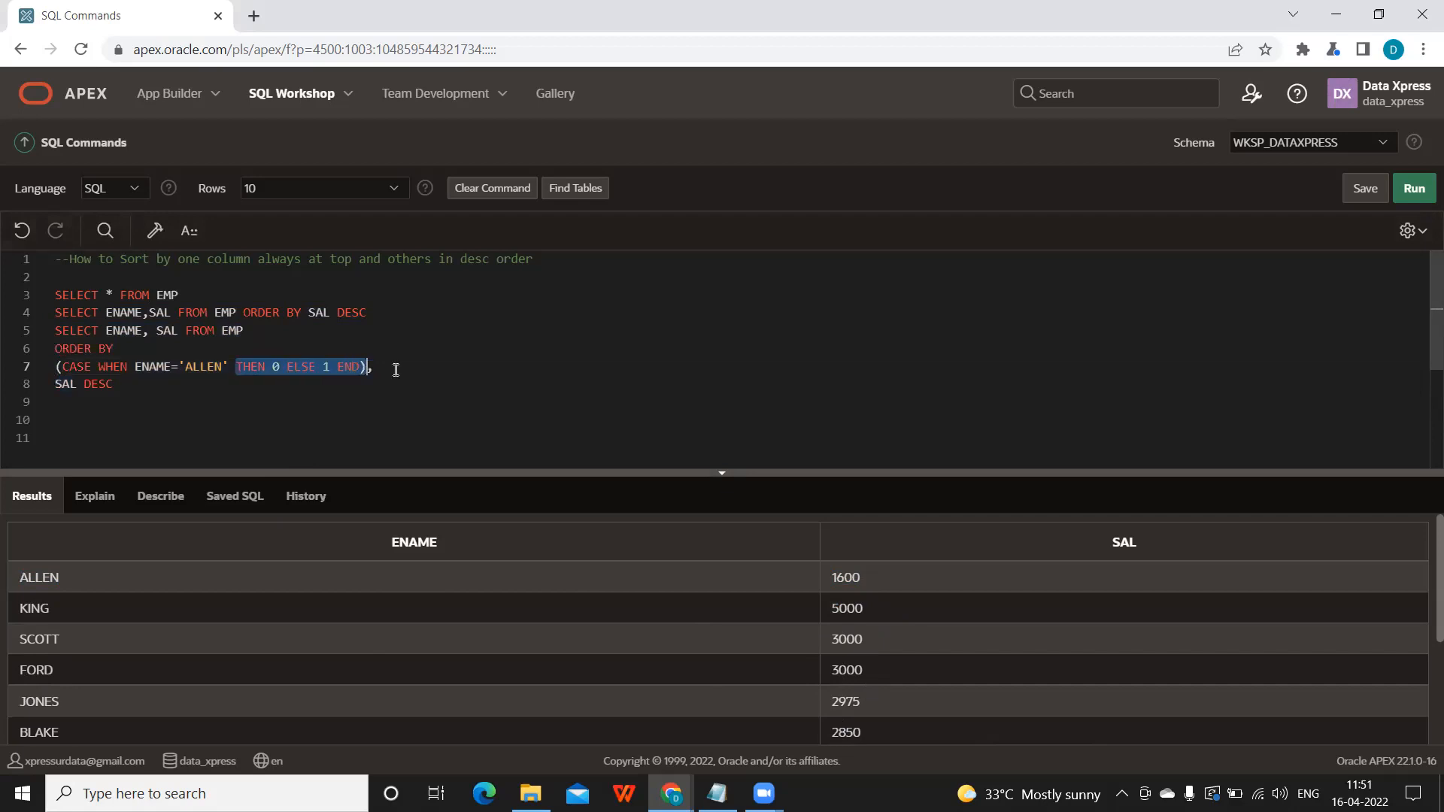
{"action": "mouse_move", "coordinate": [418, 364]}
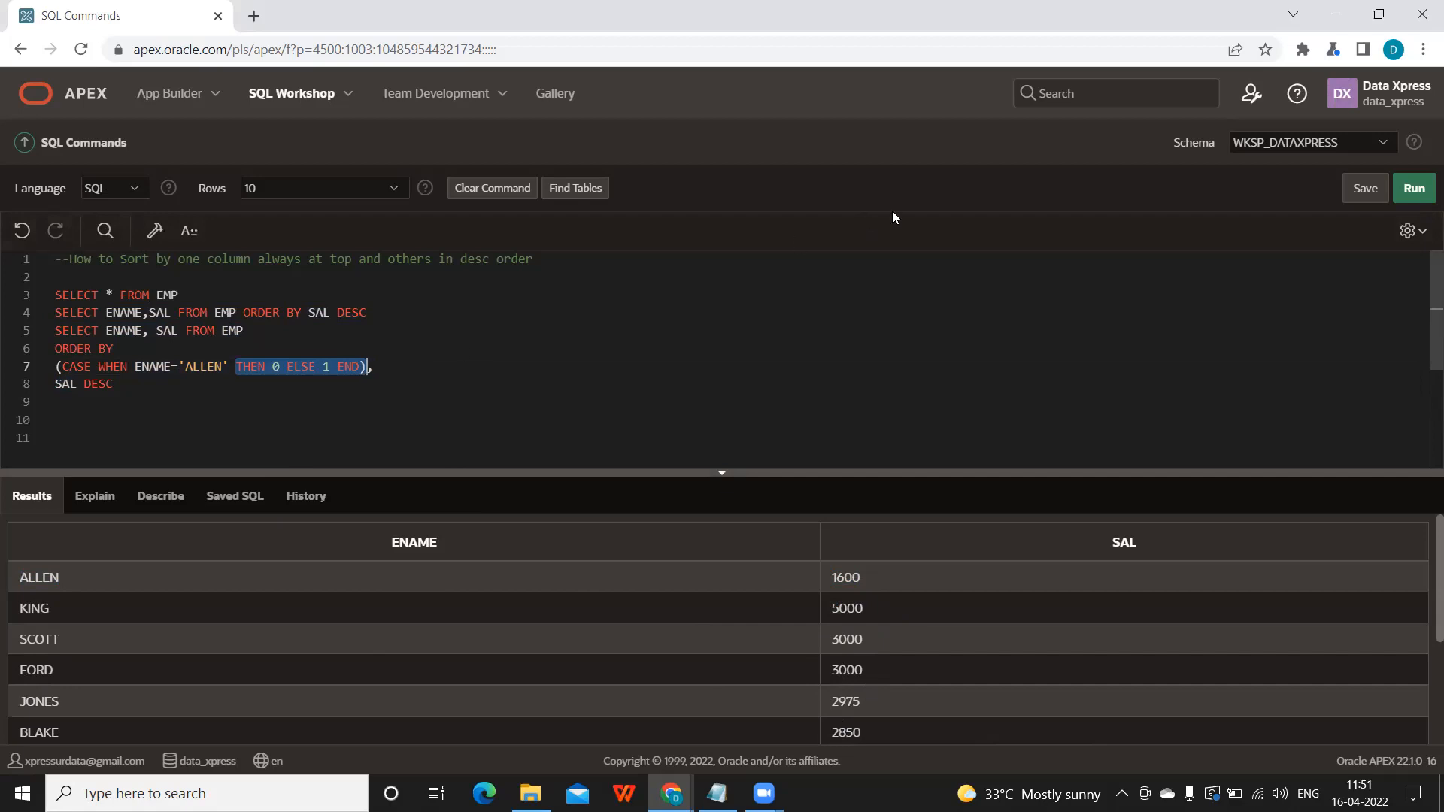
{"action": "mouse_move", "coordinate": [1026, 167]}
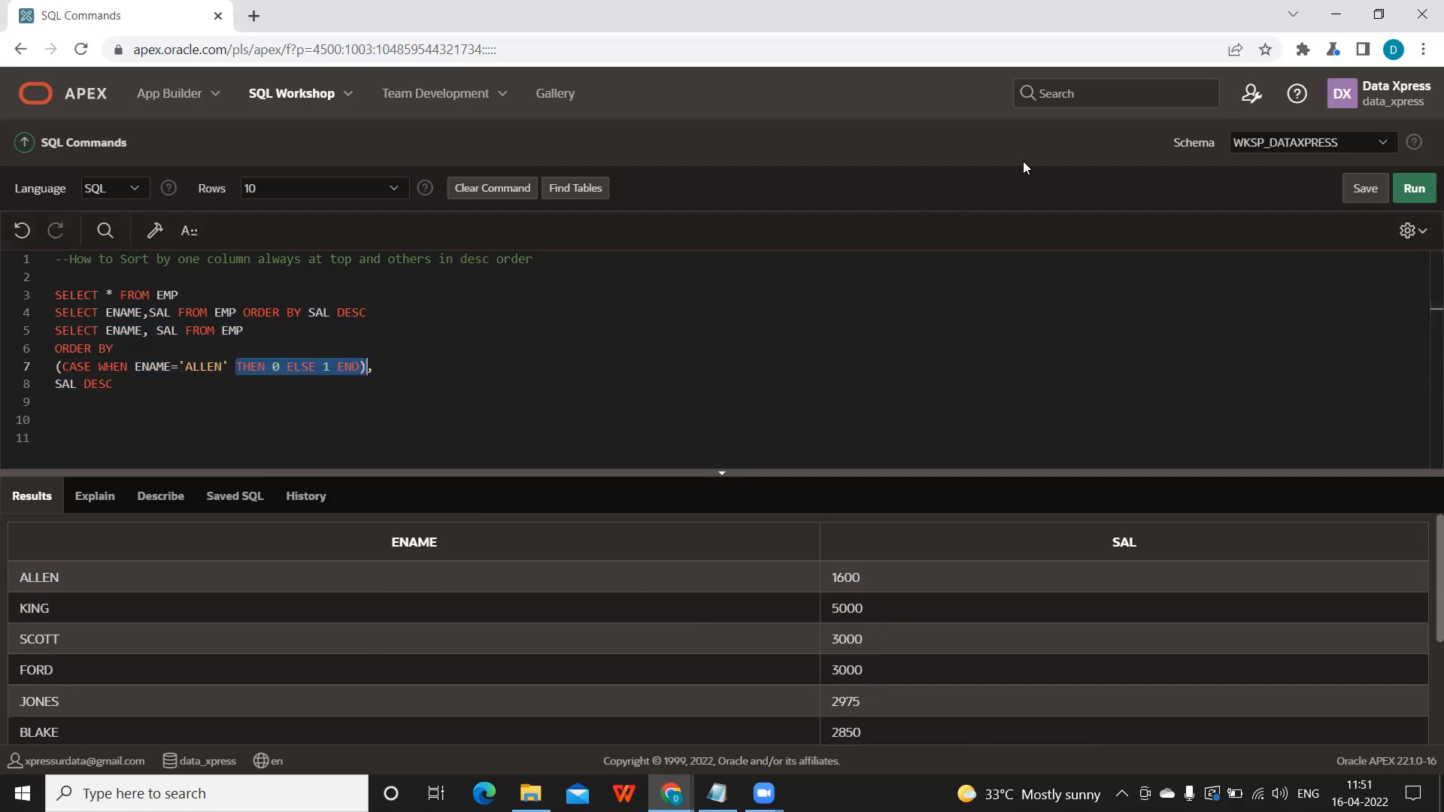